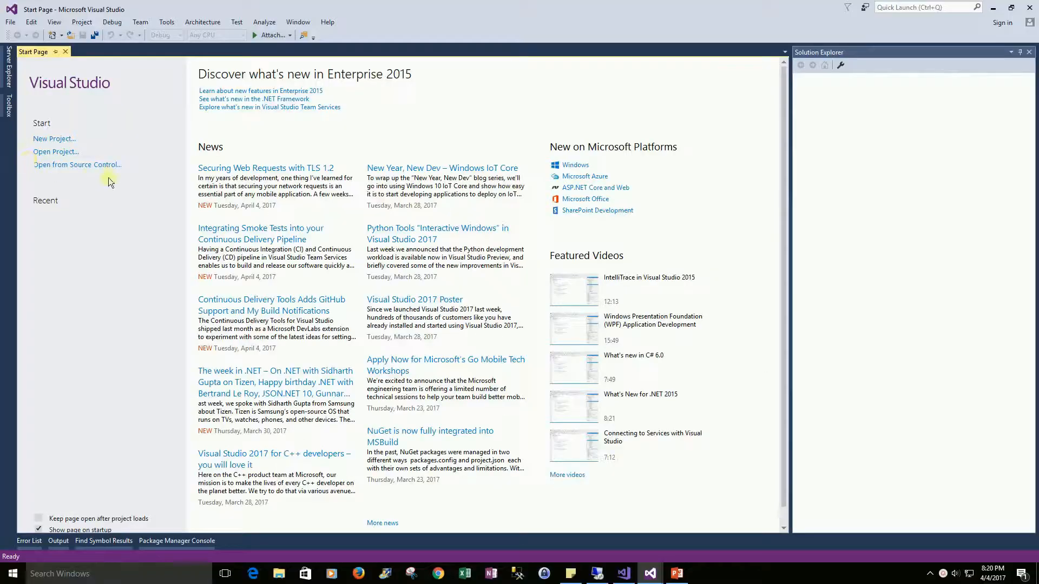
# - Create an ASP.NET Core (.NET Core) web application named MVCCoreEmptyProject from the Empty template
pyautogui.click(54, 138)
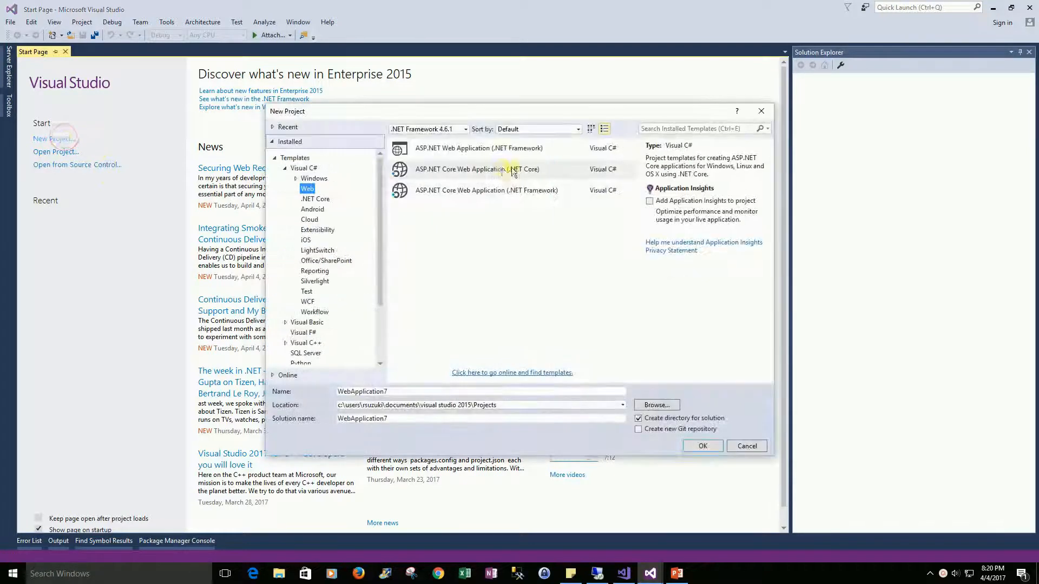
pyautogui.click(477, 169)
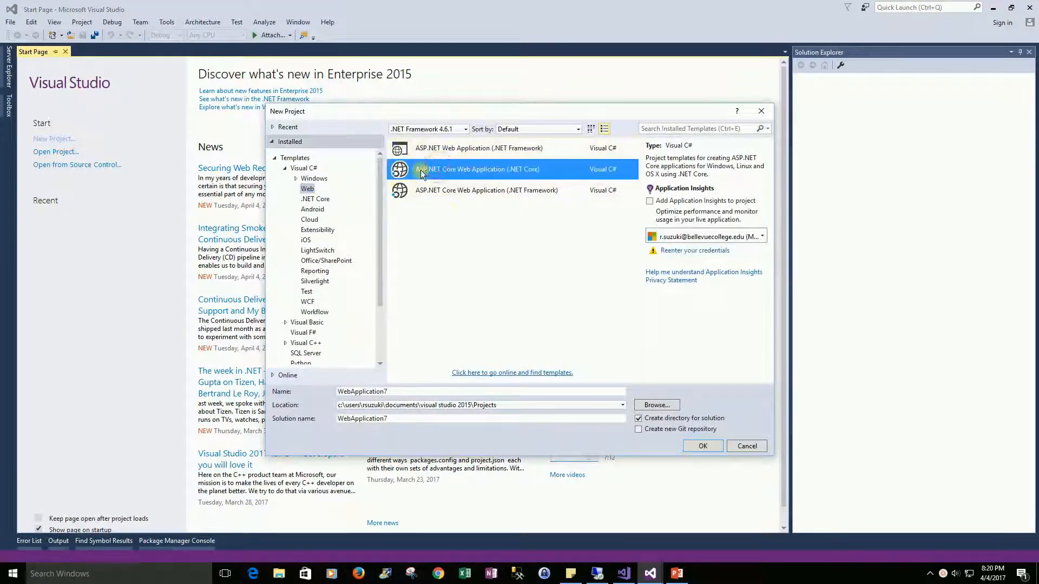
pyautogui.moveTo(476, 173)
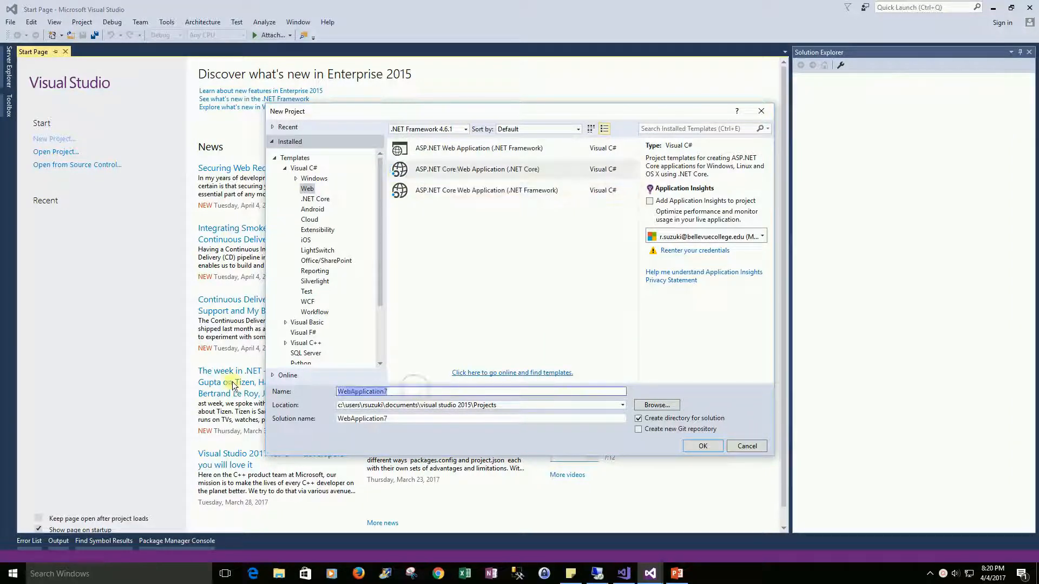
pyautogui.write('MVCCoreEmptyProject')
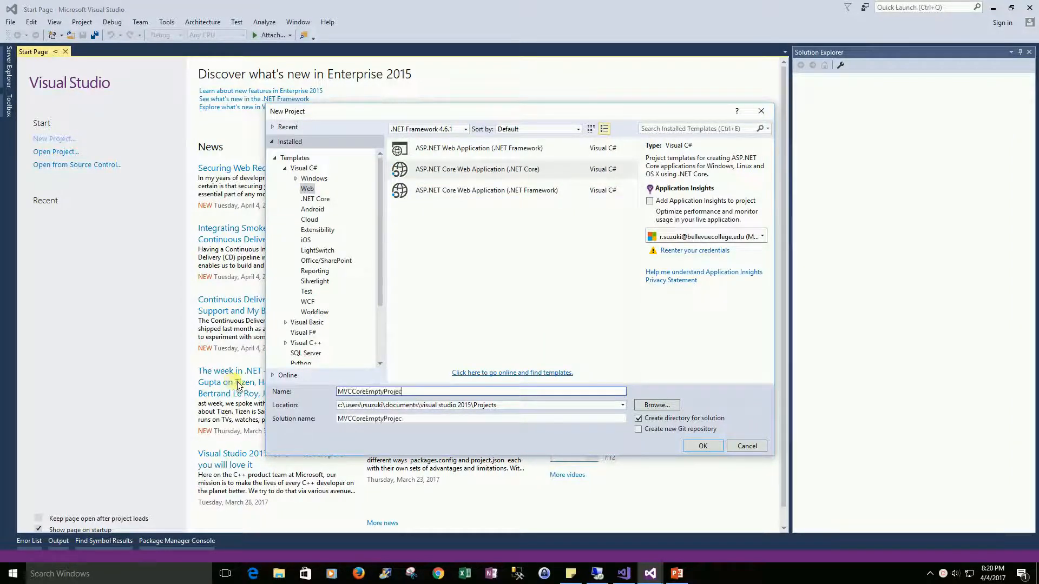
pyautogui.click(701, 446)
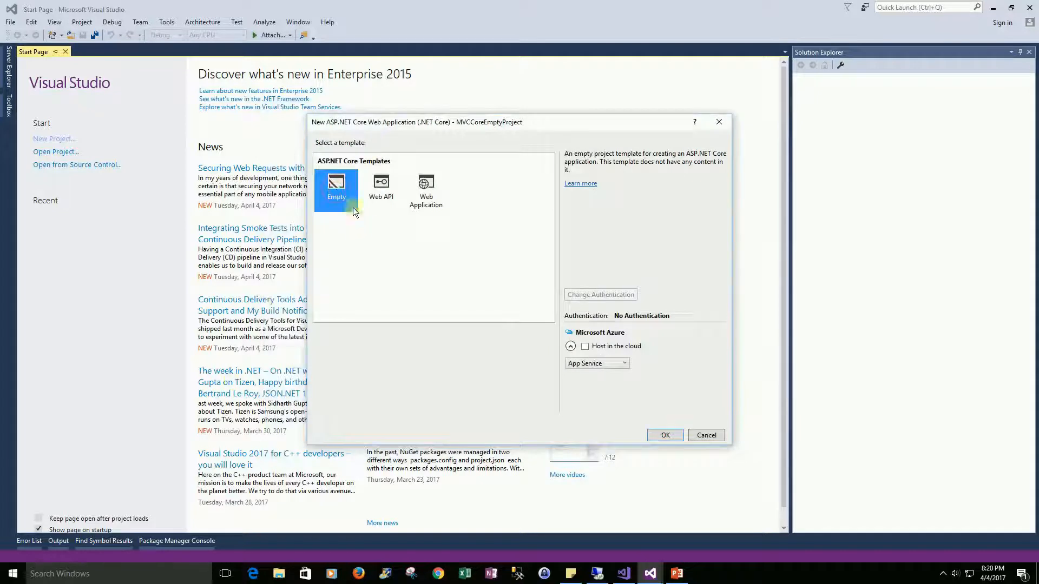
pyautogui.click(665, 435)
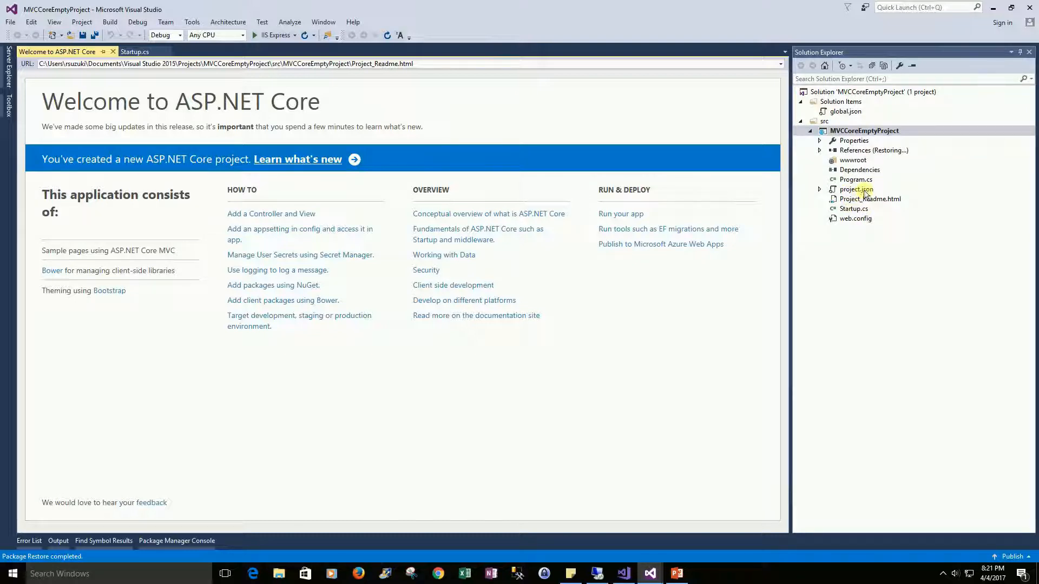
# - Add a "Microsoft.AspNetCore.Mvc" dependency with an IntelliSense-suggested version to project.json
pyautogui.doubleClick(855, 190)
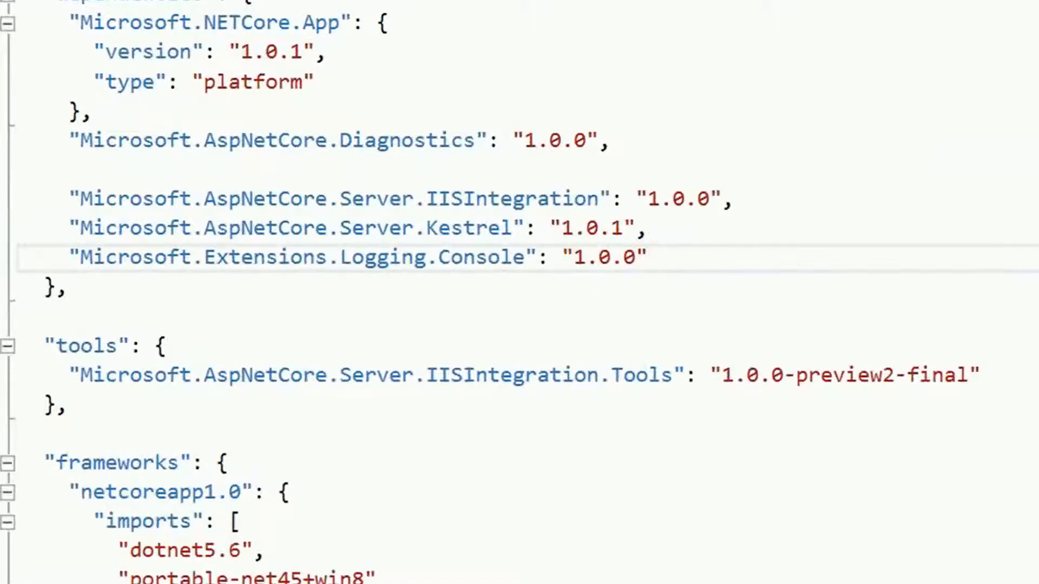
pyautogui.write(',')
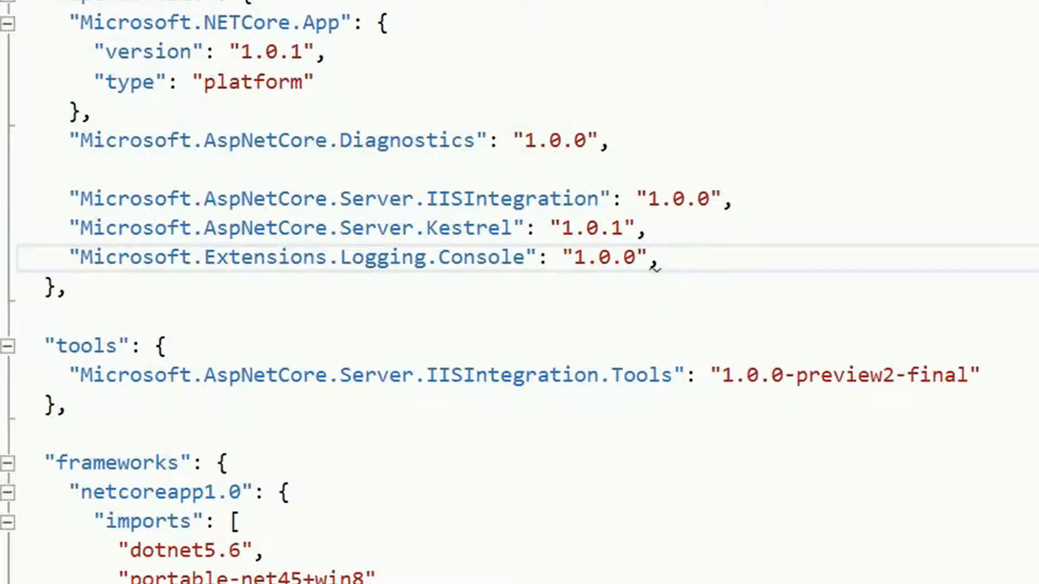
pyautogui.press('Return')
pyautogui.write('"Mi')
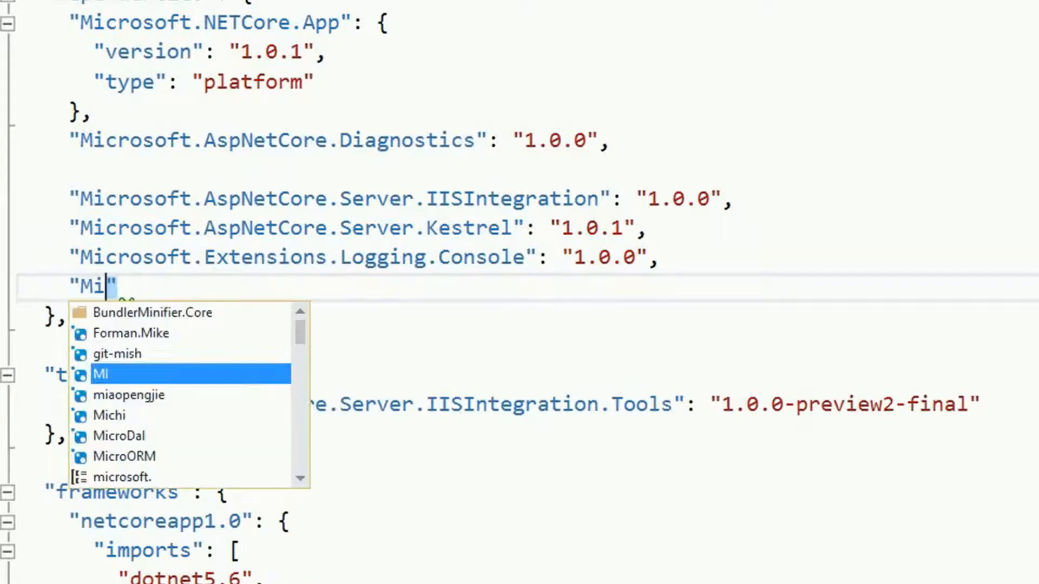
pyautogui.write('crosoft.')
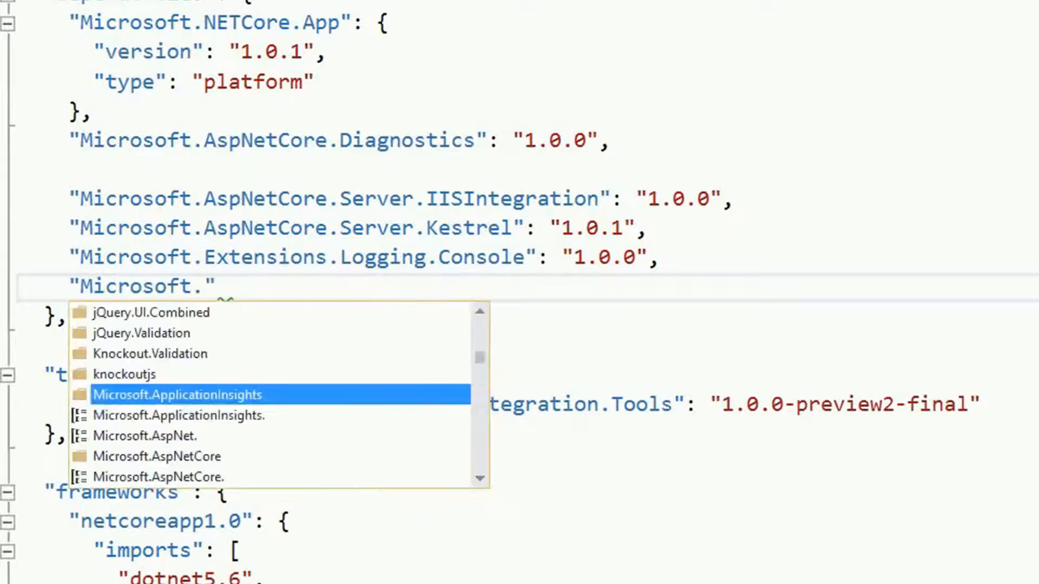
pyautogui.write('as')
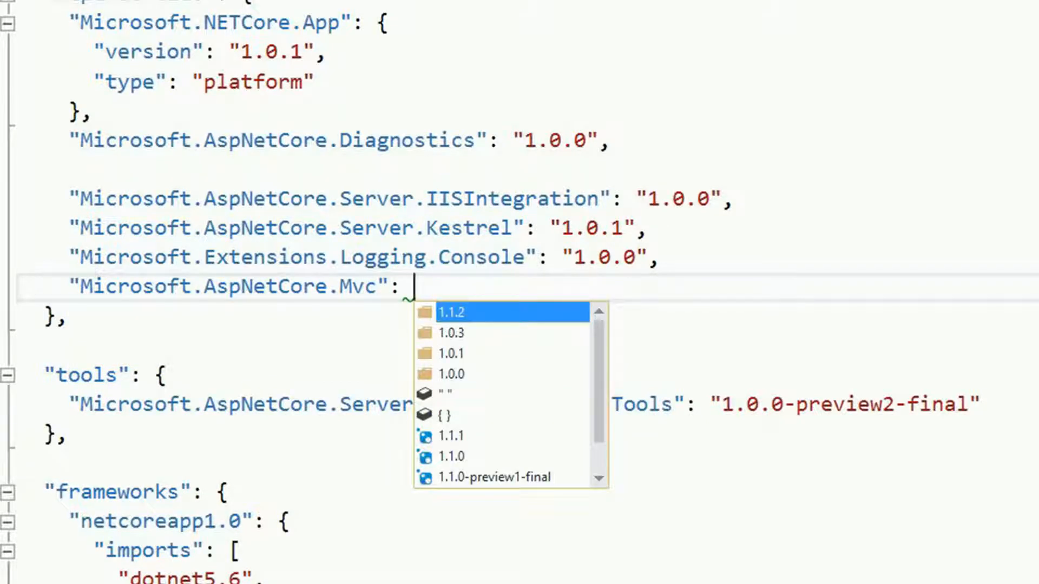
pyautogui.click(450, 312)
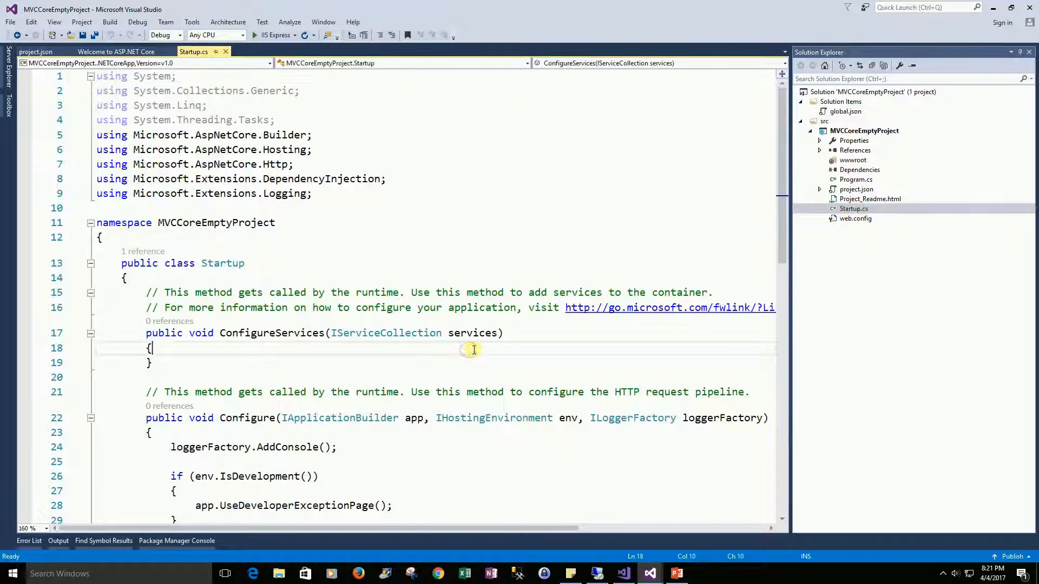
# - Register MVC with services.AddMvc(); in ConfigureServices
pyautogui.write('services.Add')
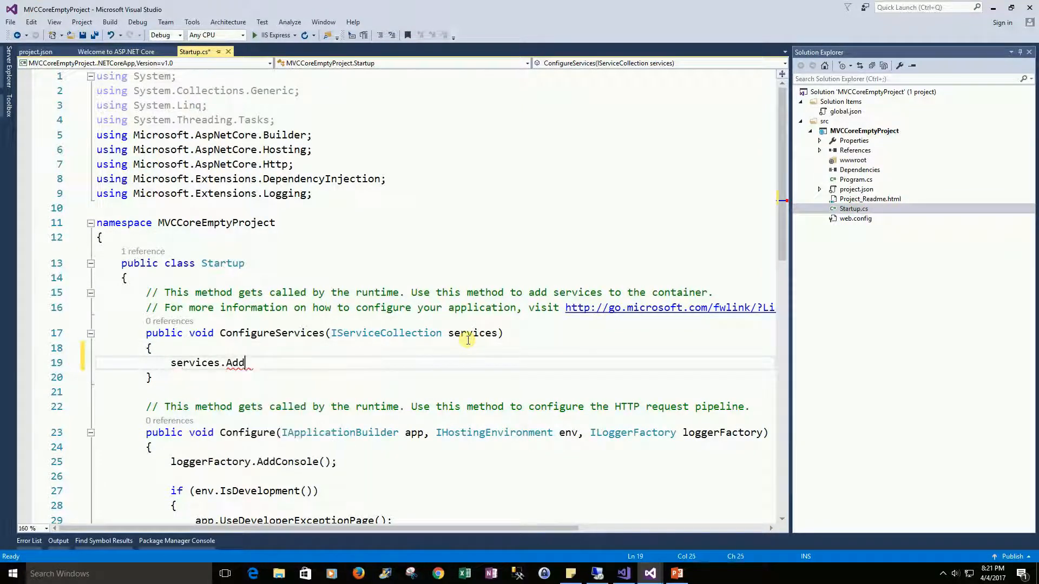
pyautogui.write('m')
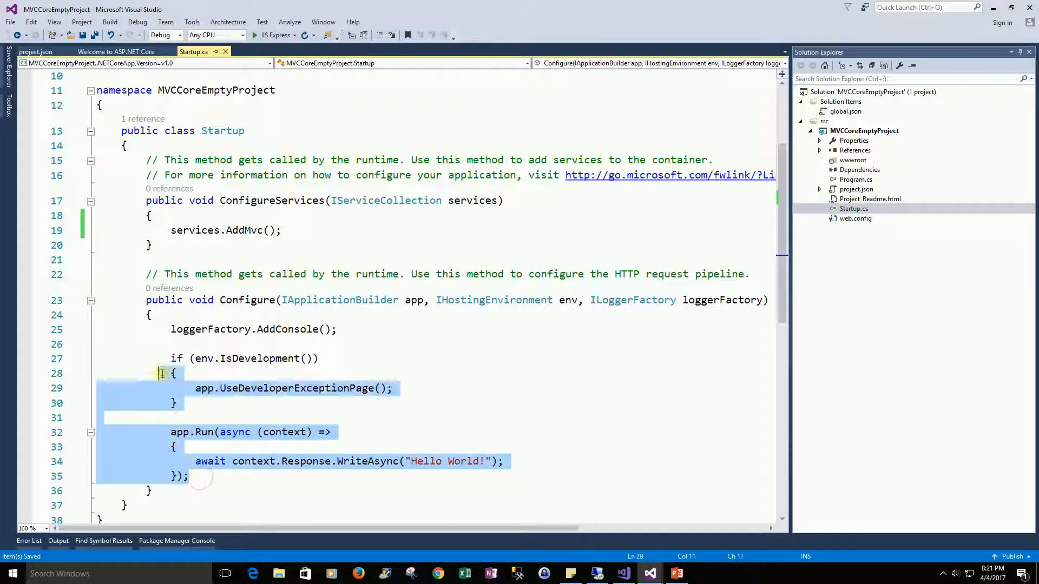
# - Replace the hello-world pipeline in Configure with app.UseMvcWithDefaultRoute();
pyautogui.press('Delete')
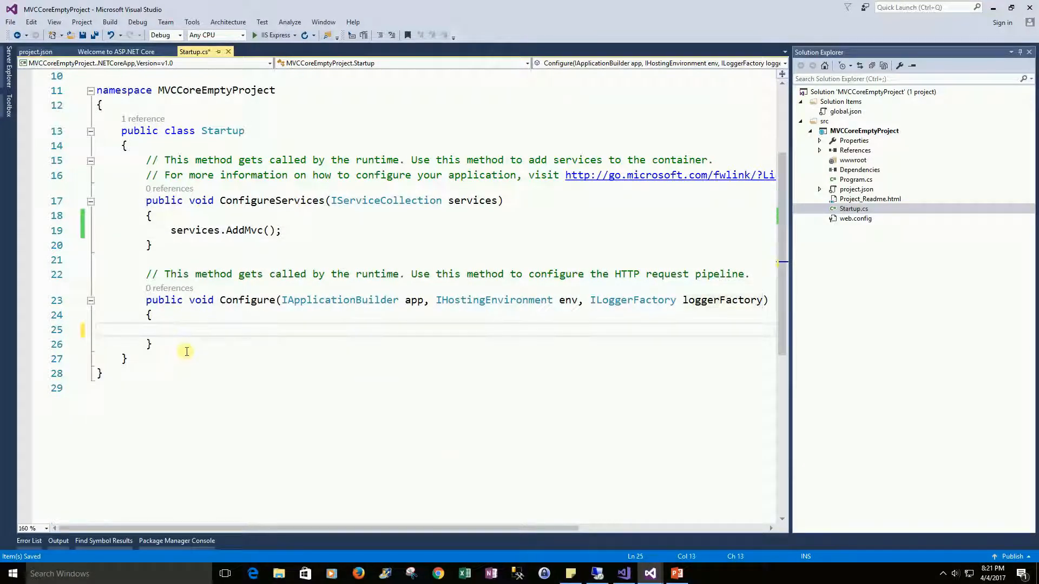
pyautogui.write('app.')
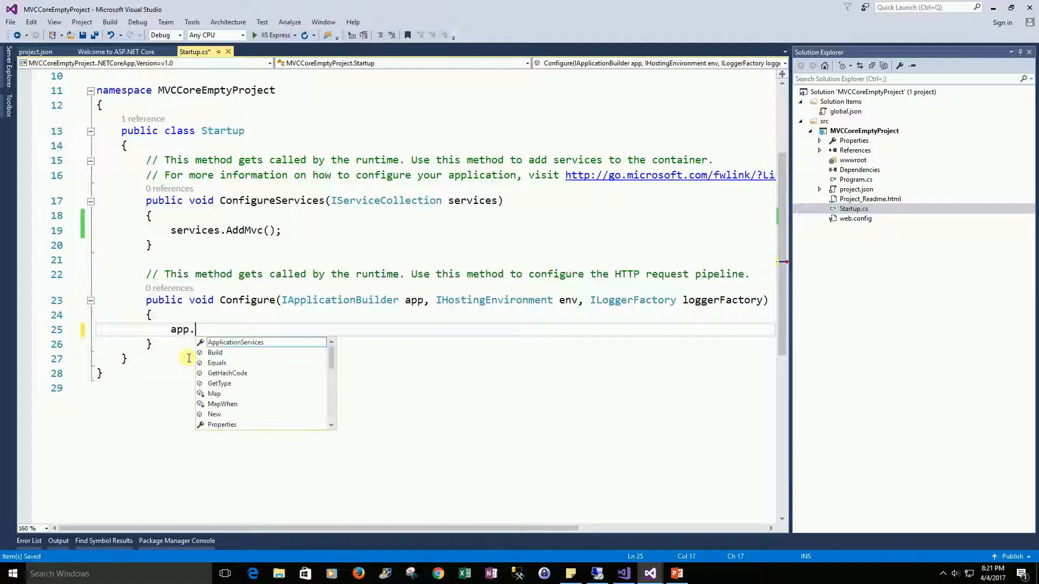
pyautogui.write('usem')
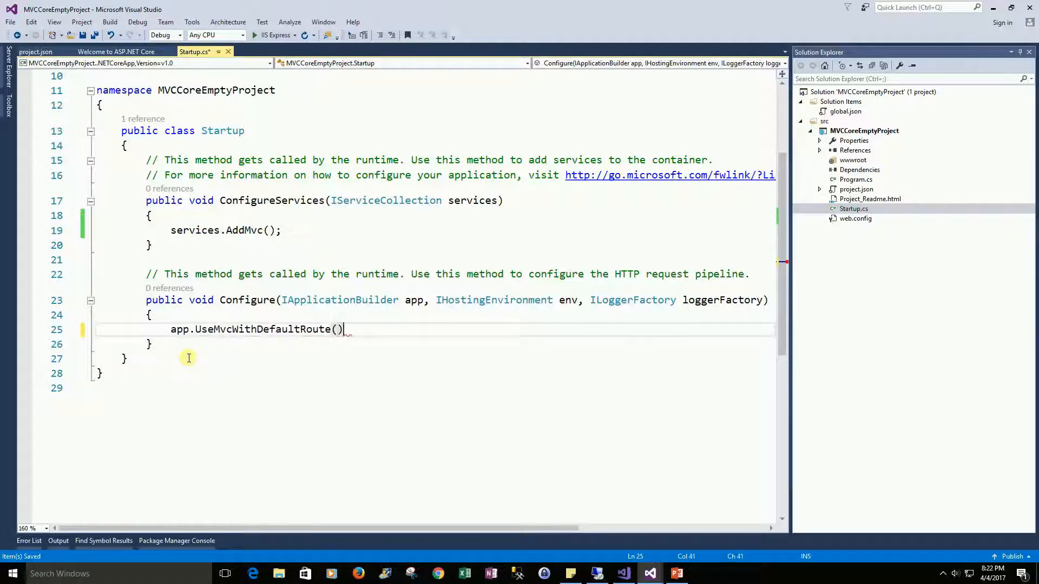
pyautogui.write(';')
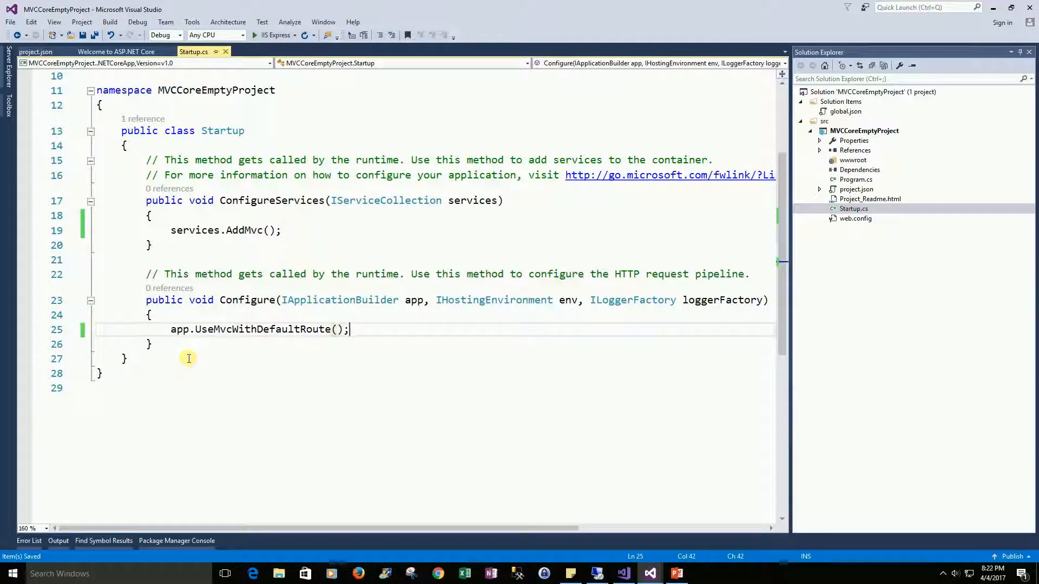
pyautogui.moveTo(927, 280)
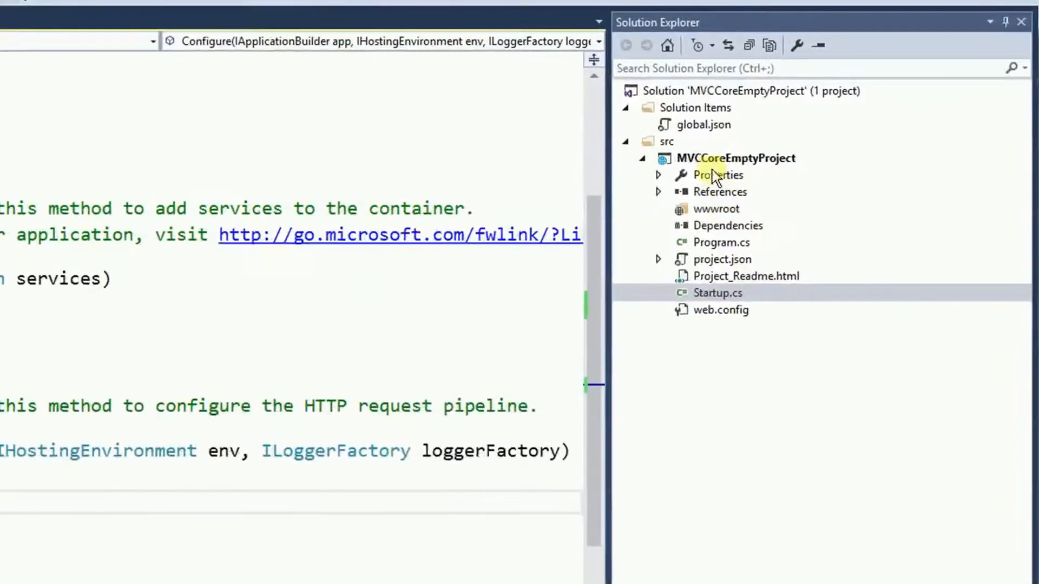
# - Add Models, Views and Controllers folders to the MVCCoreEmptyProject project
pyautogui.rightClick(733, 158)
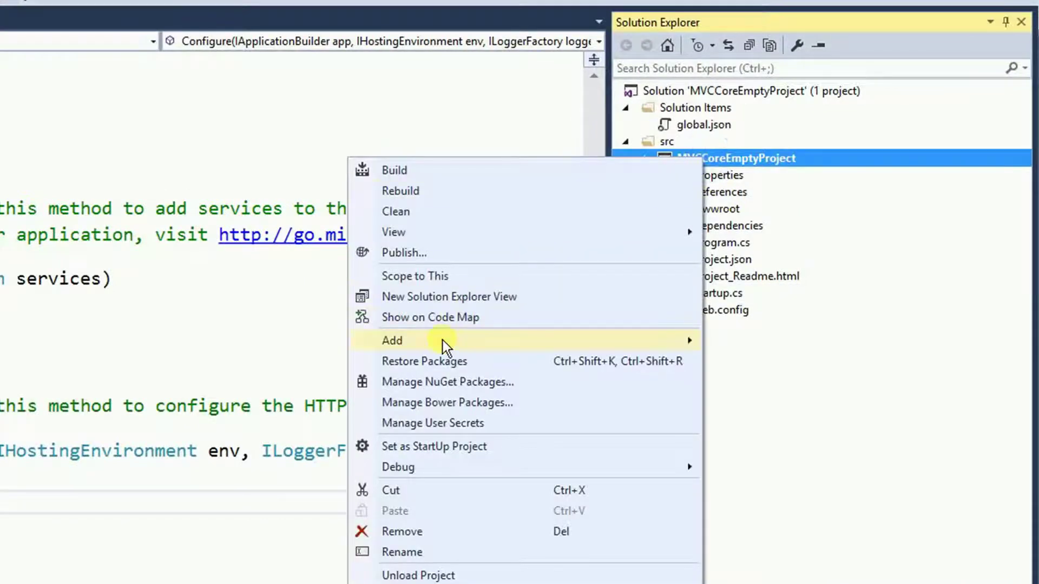
pyautogui.click(392, 339)
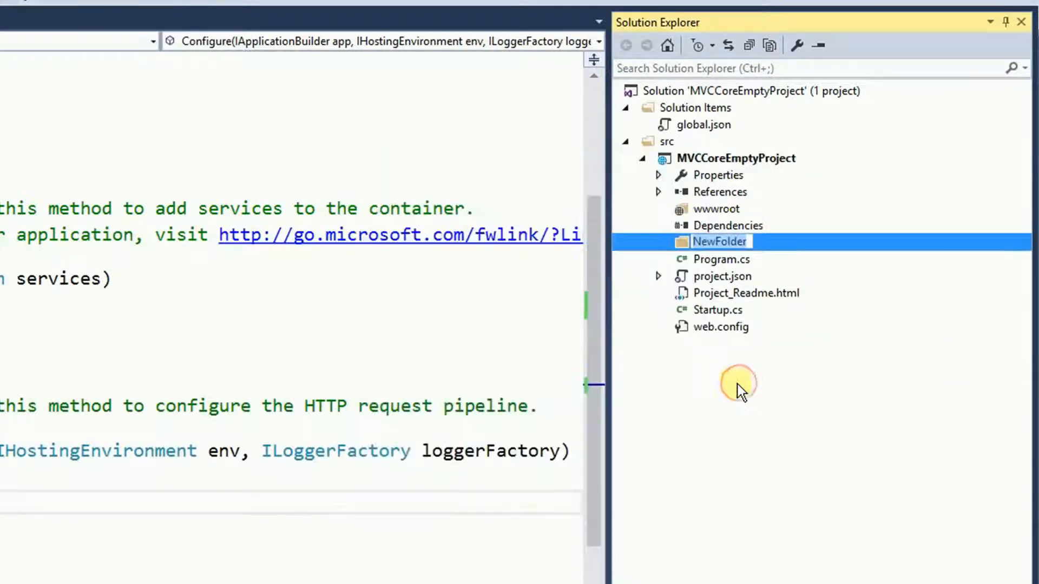
pyautogui.write('Models')
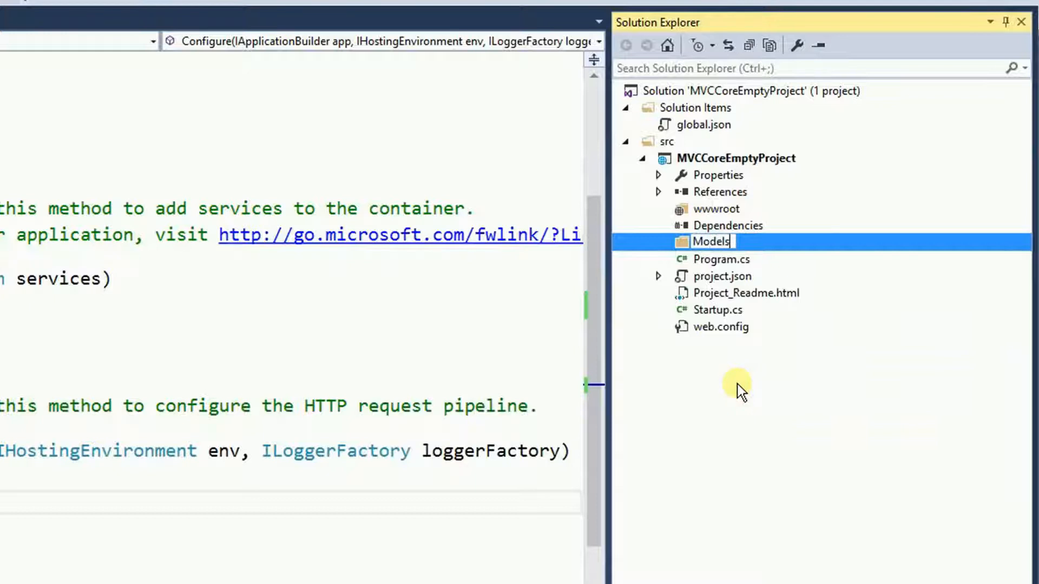
pyautogui.click(734, 158)
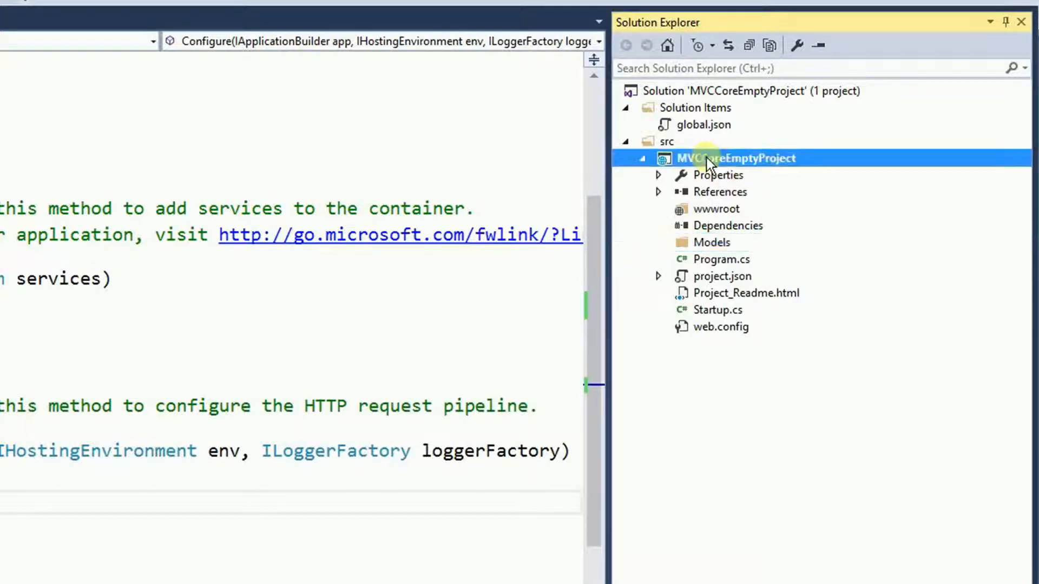
pyautogui.rightClick(734, 158)
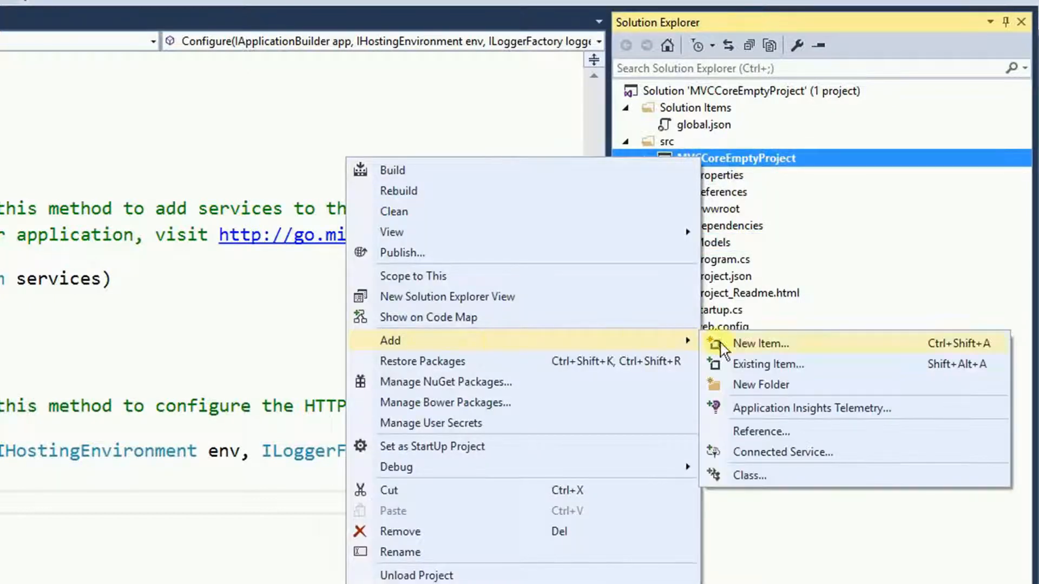
pyautogui.click(760, 384)
pyautogui.write('Views')
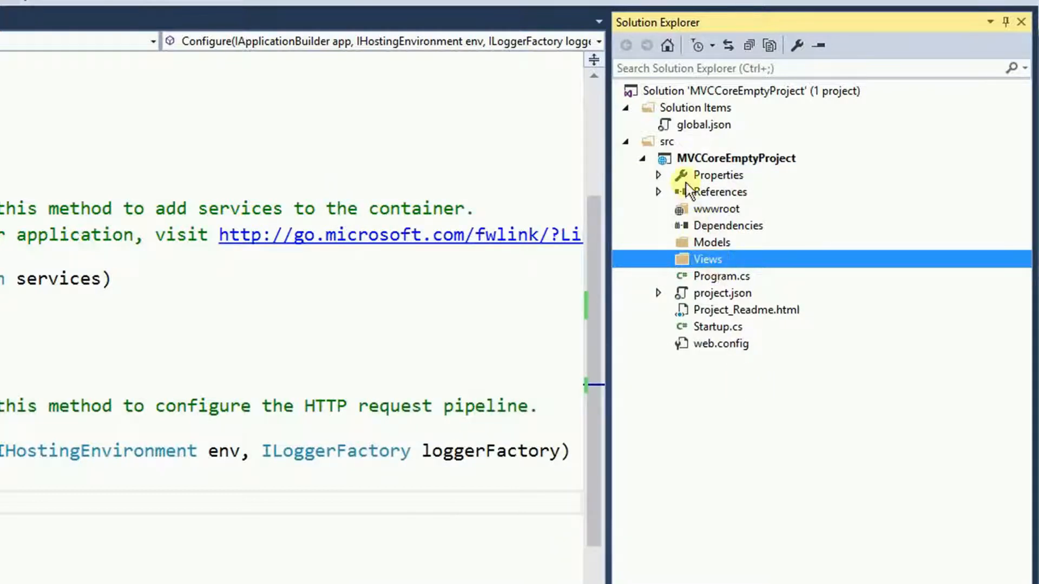
pyautogui.rightClick(733, 158)
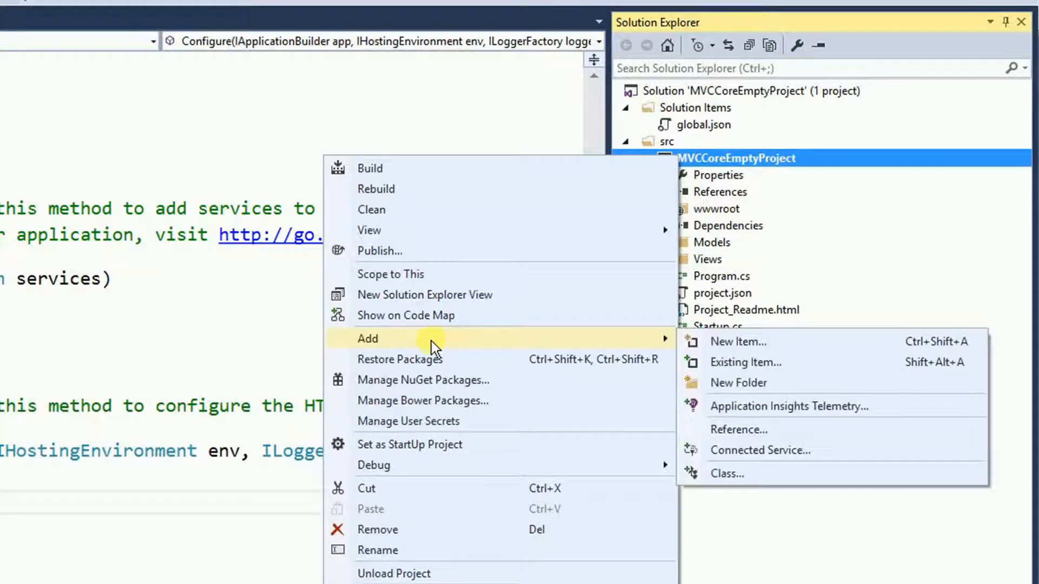
pyautogui.click(737, 382)
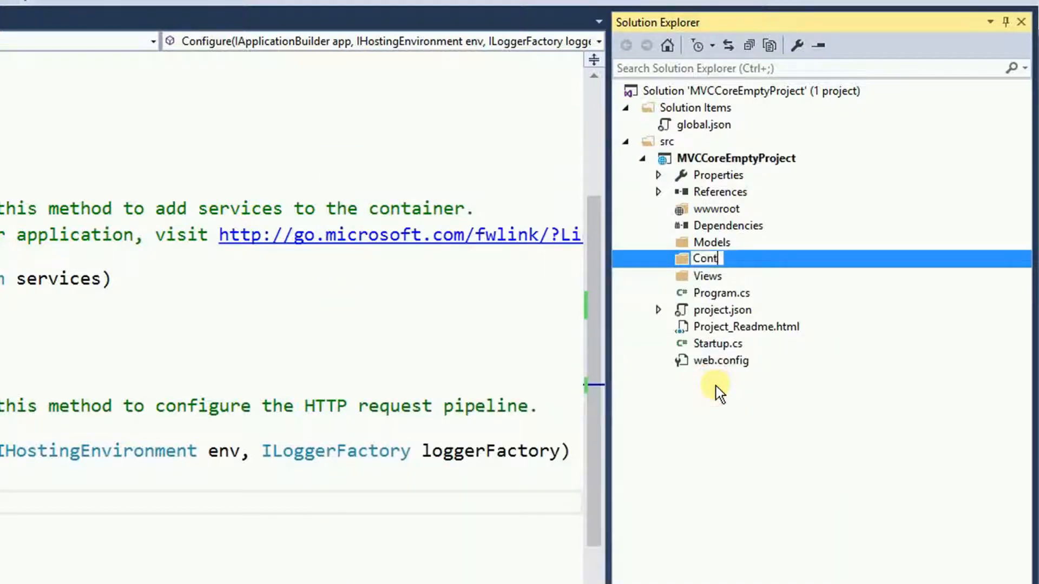
pyautogui.press('Return')
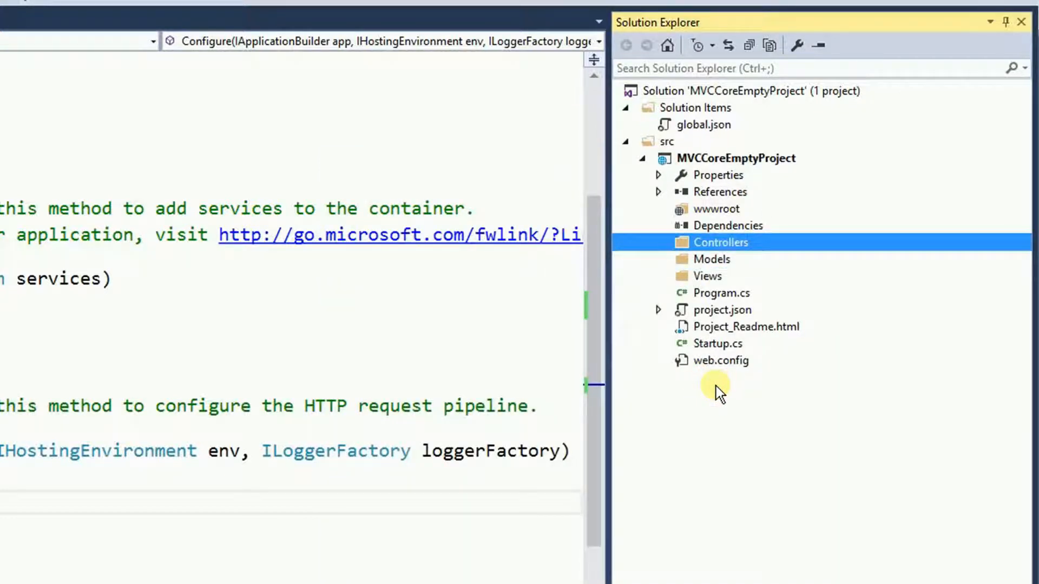
pyautogui.moveTo(782, 305)
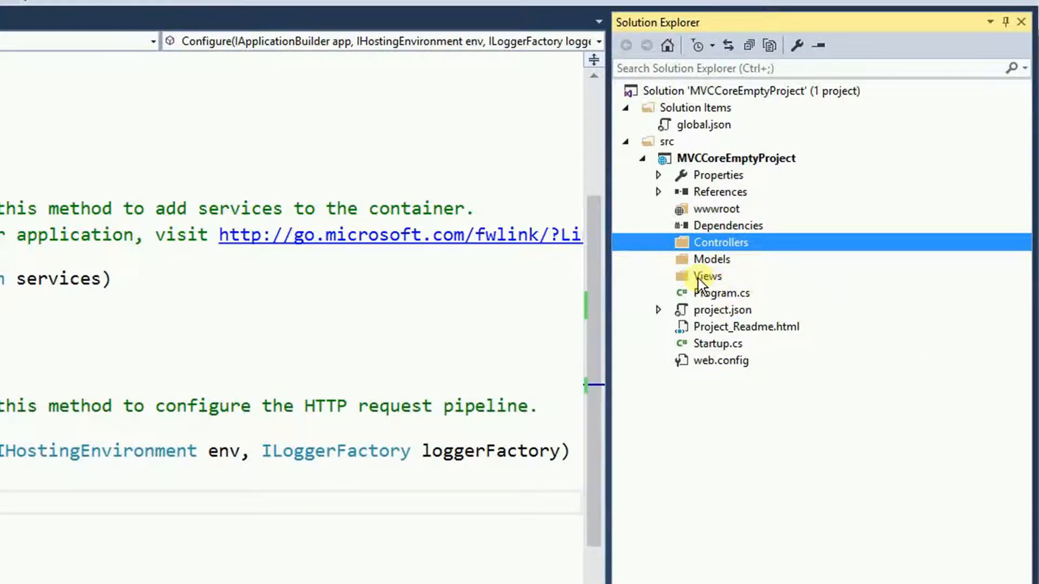
# - Add a Home folder under Views containing a new MVC View Page named Index.cshtml
pyautogui.rightClick(708, 276)
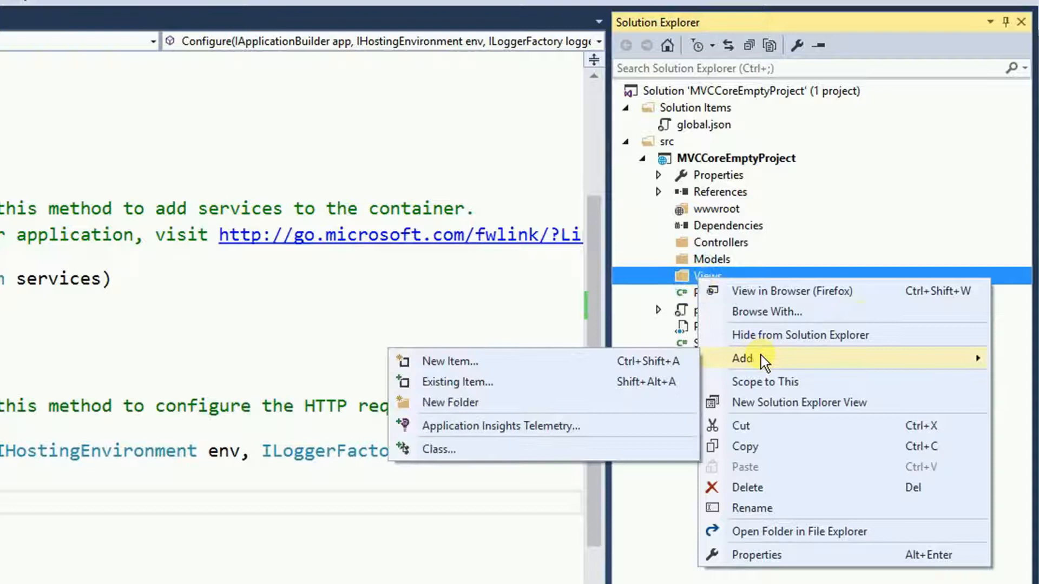
pyautogui.click(449, 403)
pyautogui.write('Home')
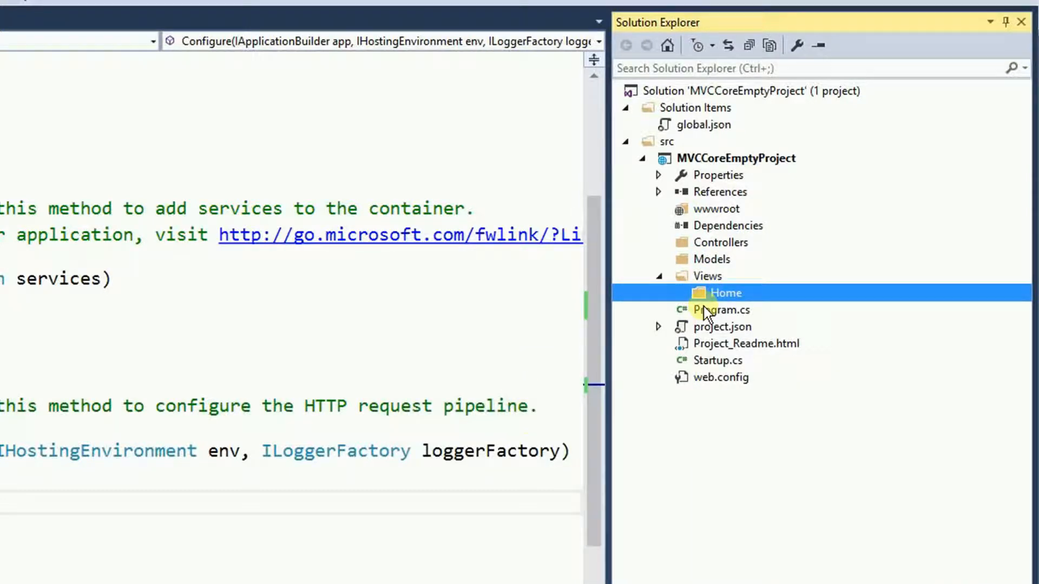
pyautogui.rightClick(725, 294)
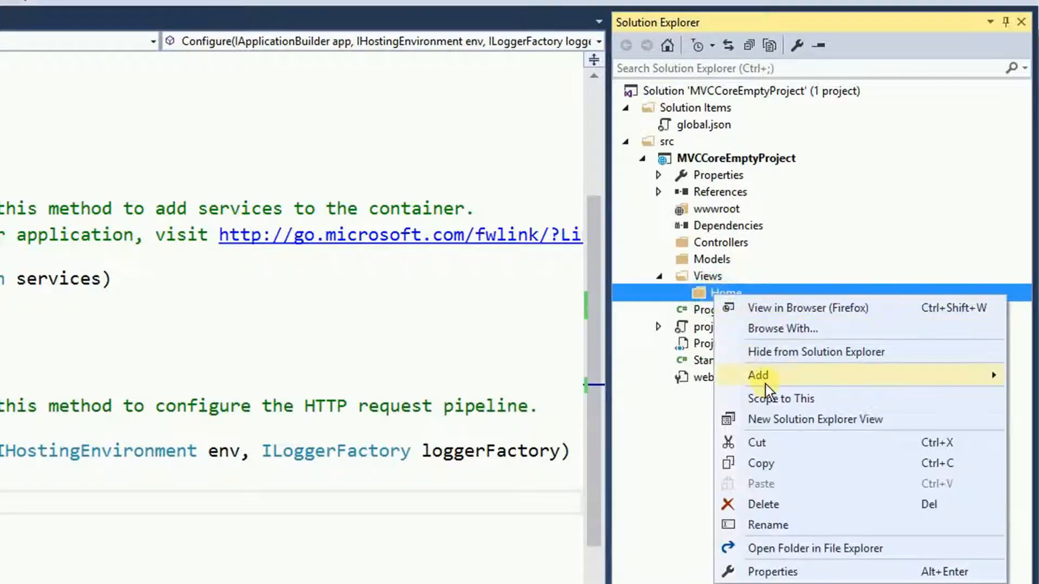
pyautogui.click(758, 375)
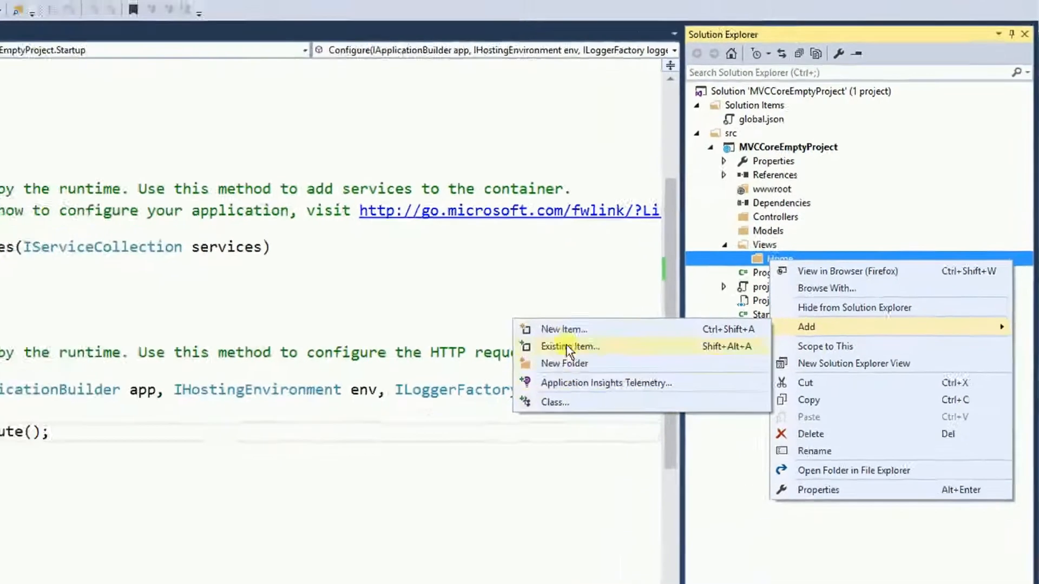
pyautogui.click(563, 329)
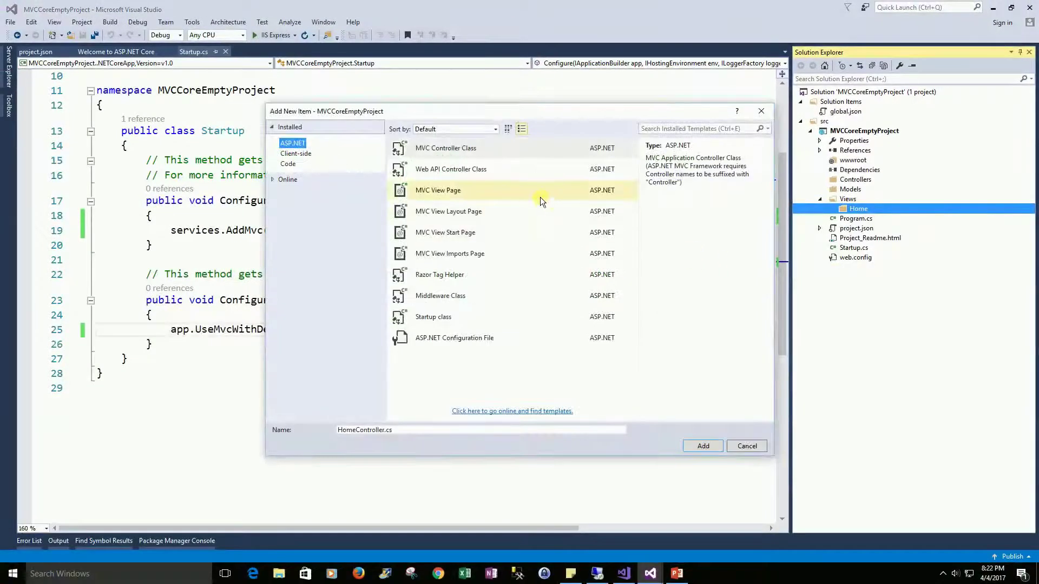
pyautogui.click(438, 190)
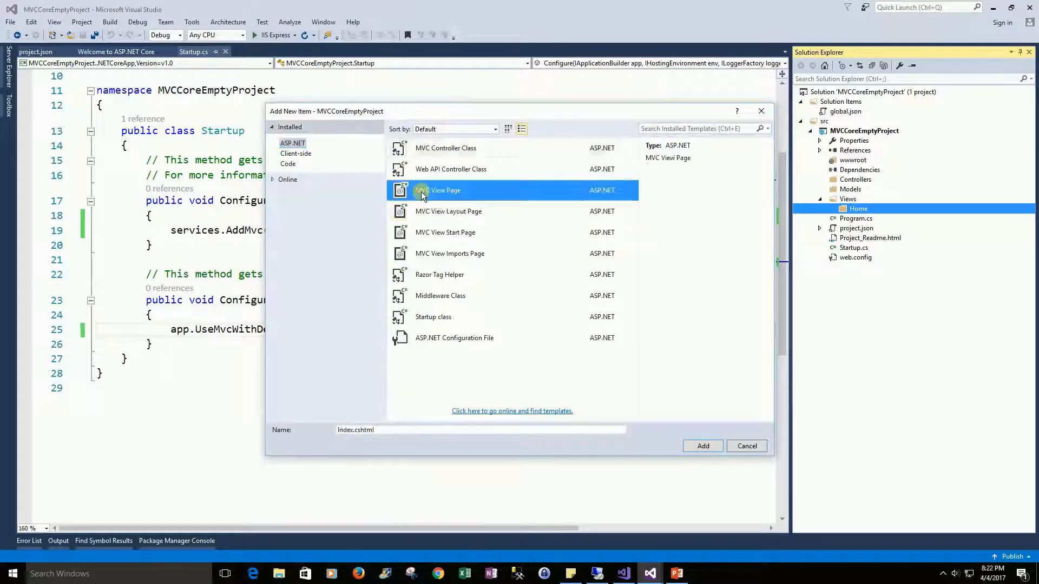
pyautogui.moveTo(648, 414)
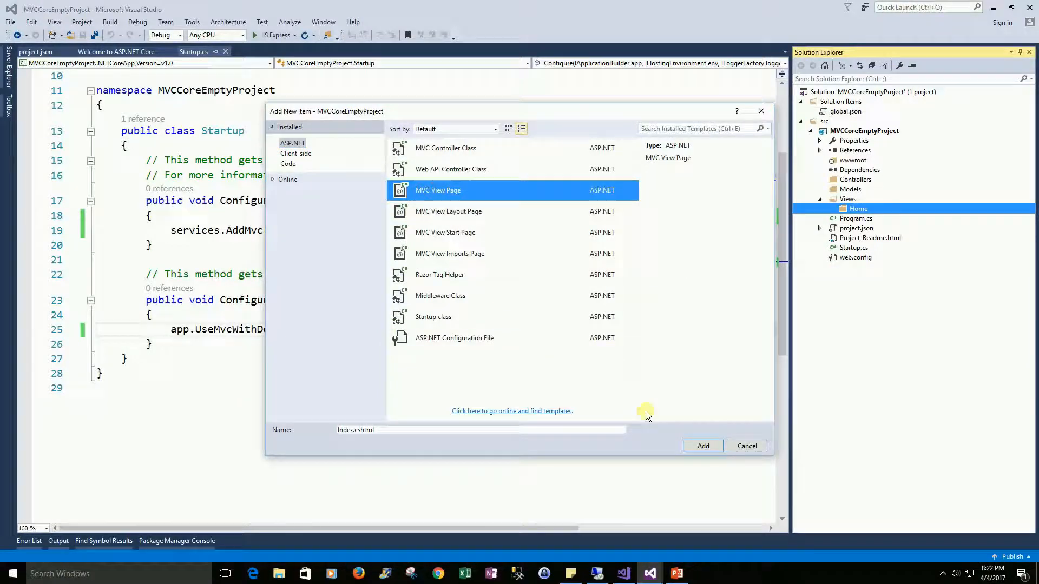
pyautogui.click(702, 446)
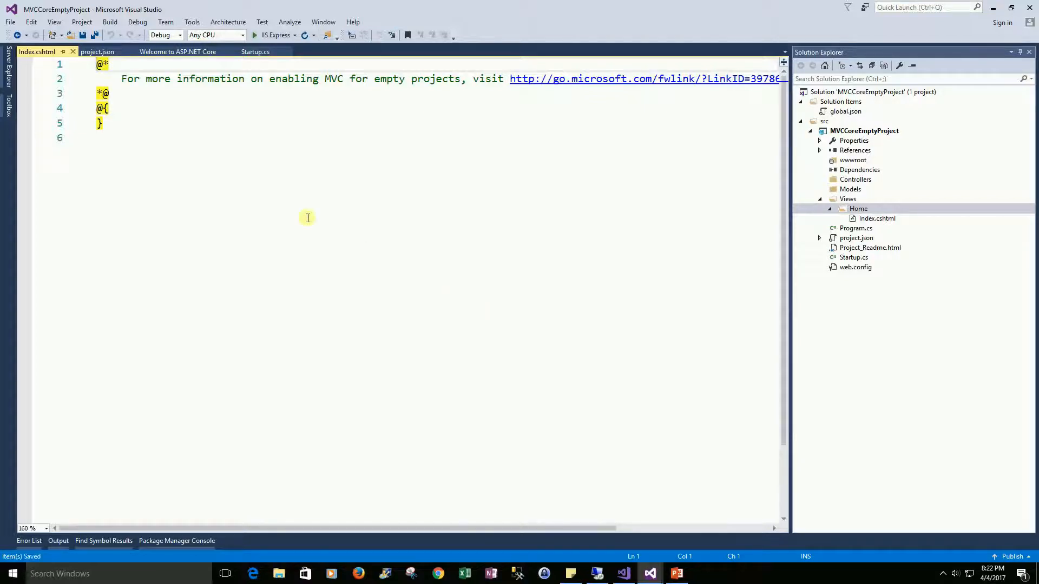
# - Set Layout = null; inside the Index view's code block
pyautogui.click(175, 108)
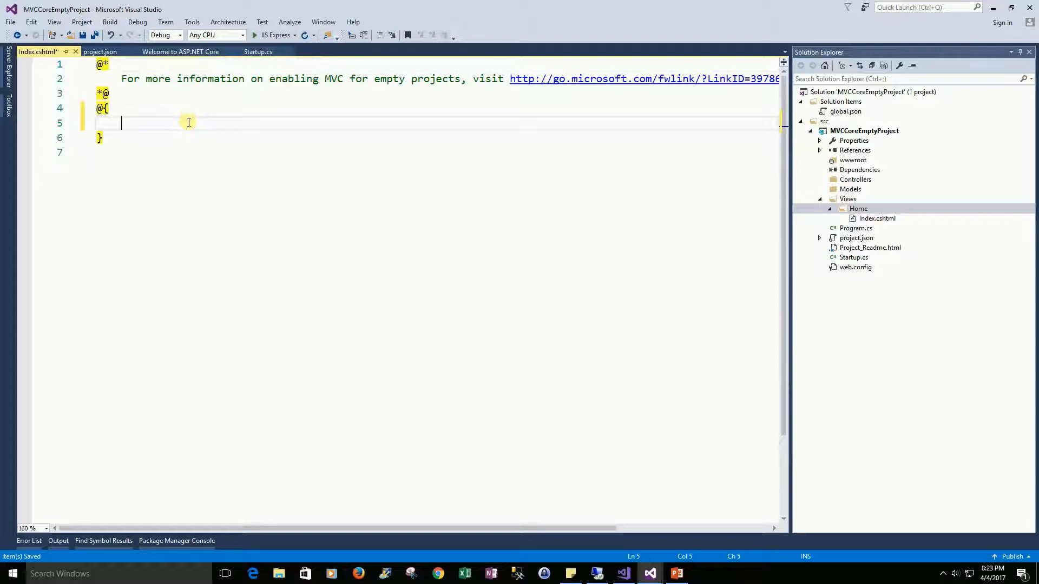
pyautogui.write('la')
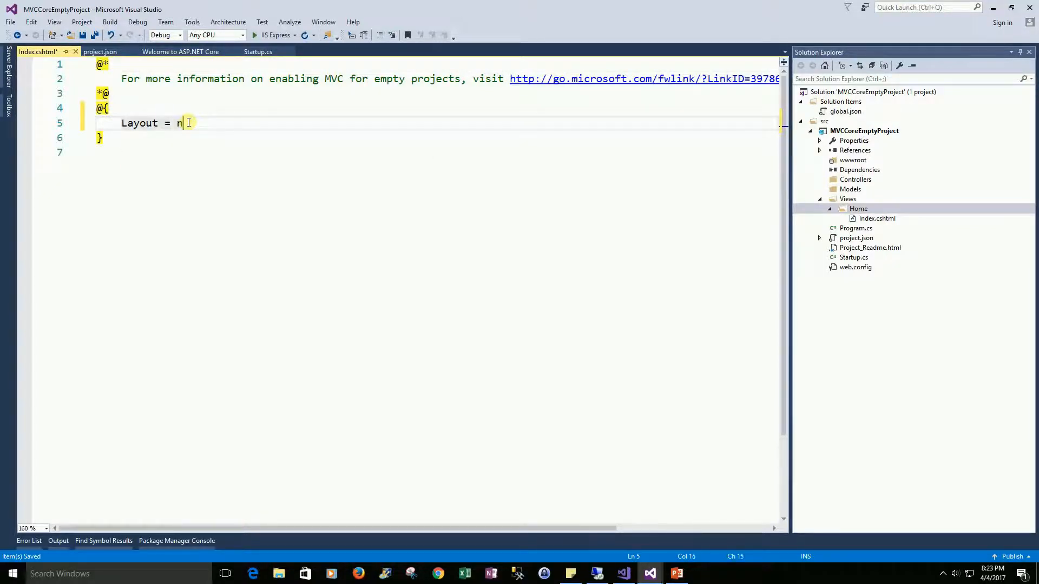
pyautogui.write('ull;')
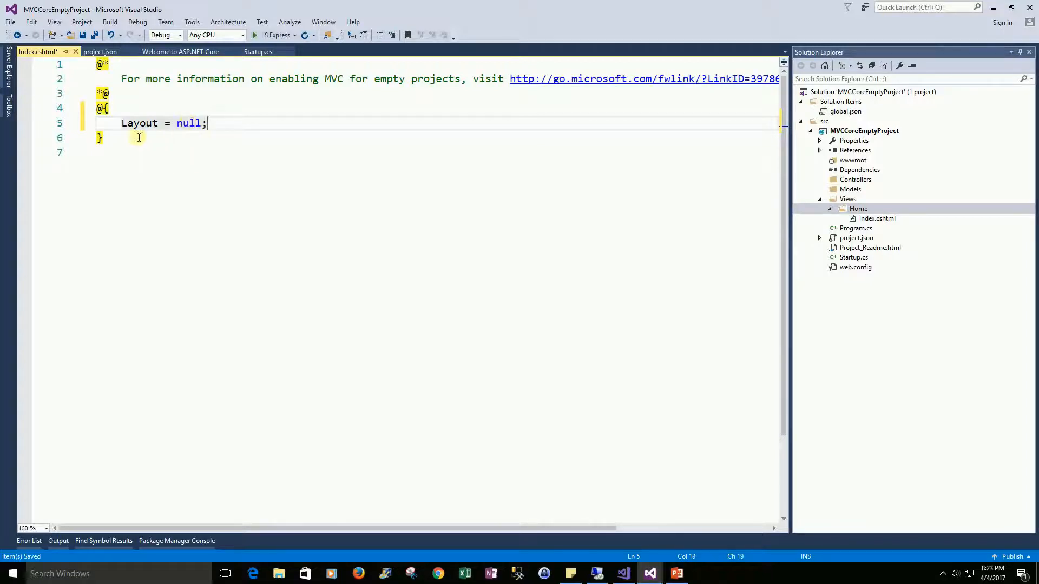
pyautogui.moveTo(167, 157)
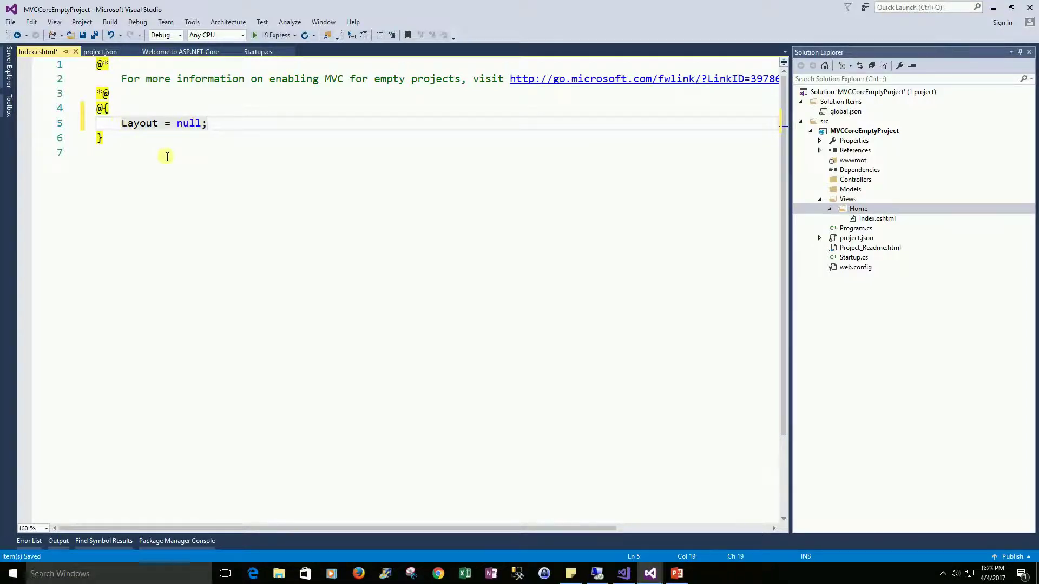
# - Add an HTML page whose body holds an h1 heading reading Hello World
pyautogui.press('enter')
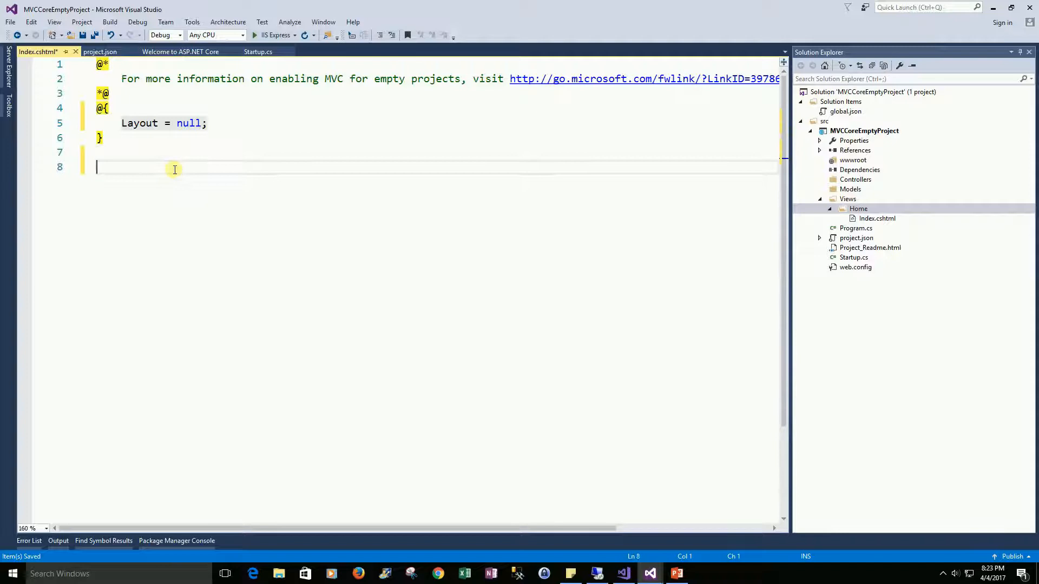
pyautogui.write('<')
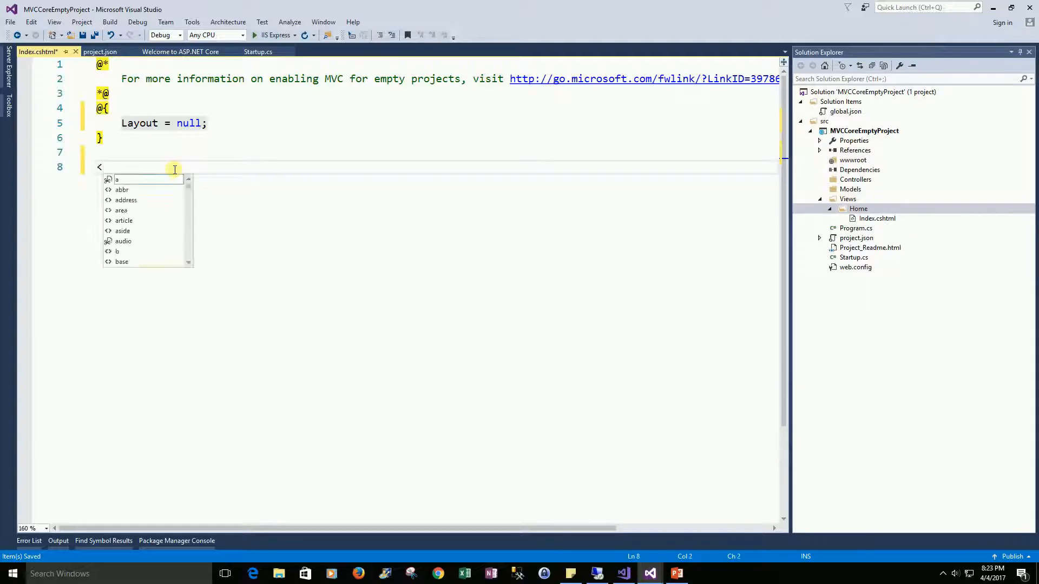
pyautogui.write('html')
pyautogui.write('<h1')
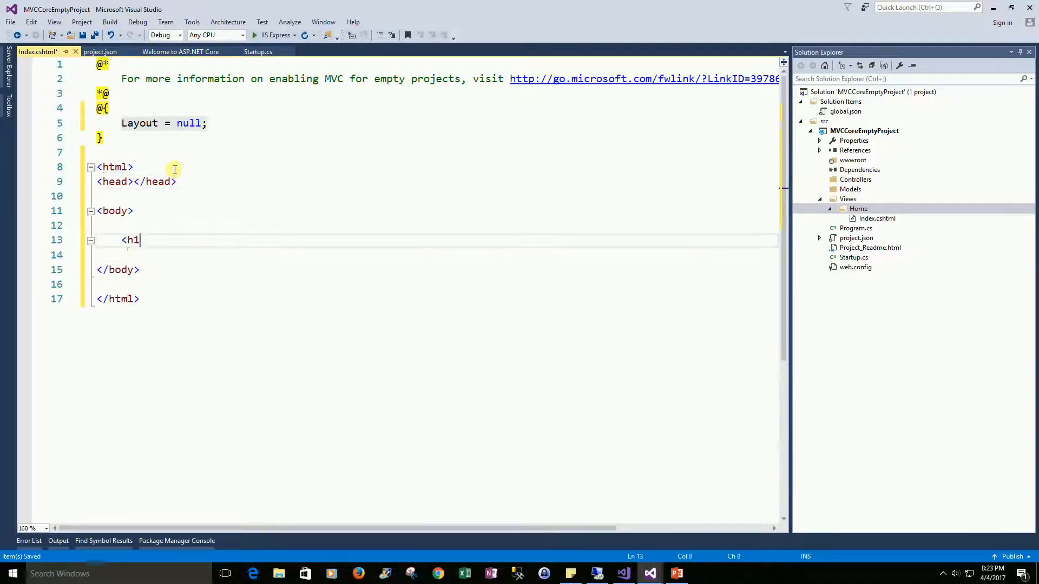
pyautogui.write('>Hello</h1>')
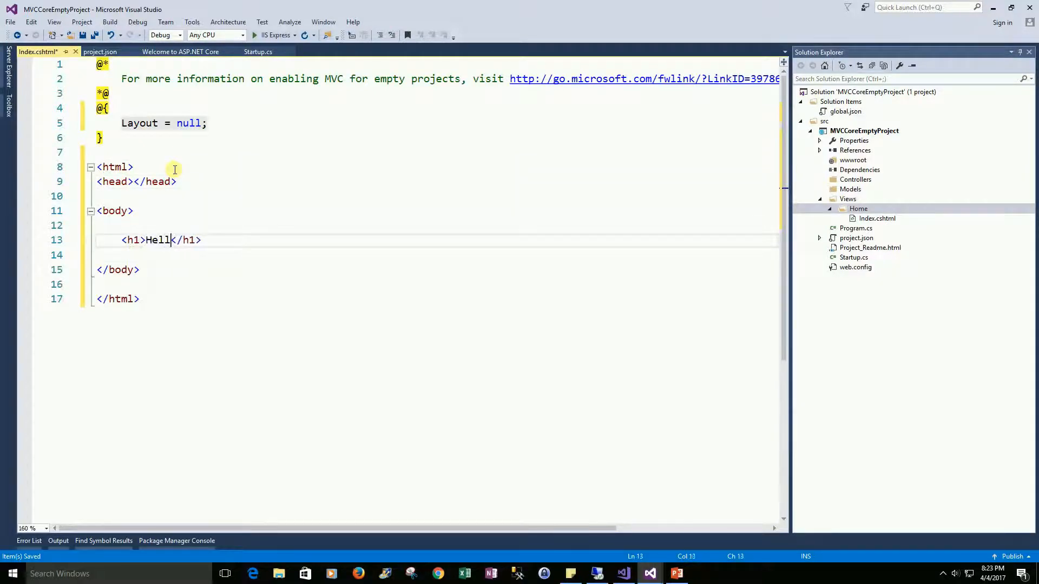
pyautogui.write('o World')
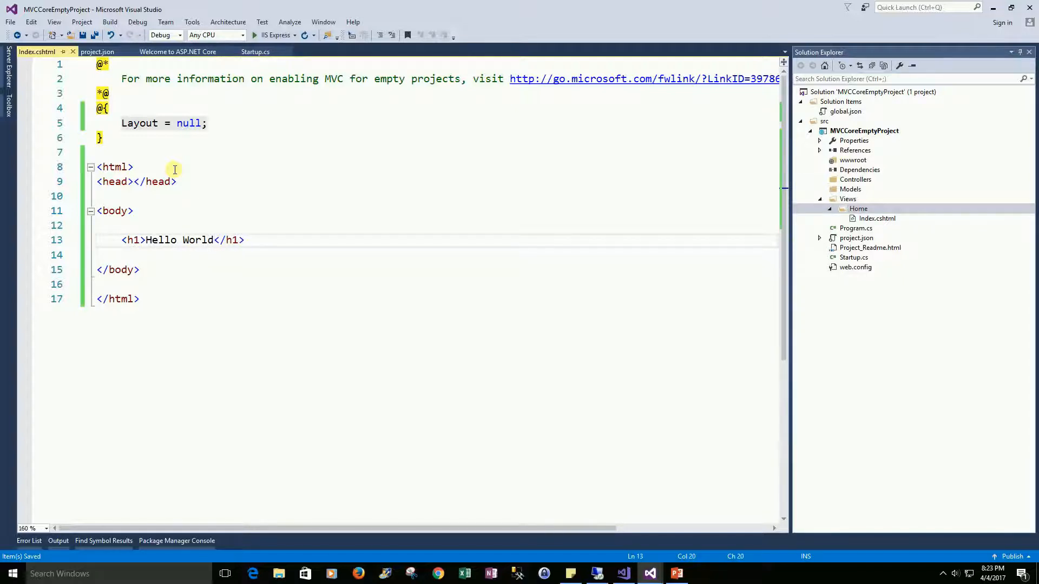
pyautogui.moveTo(734, 194)
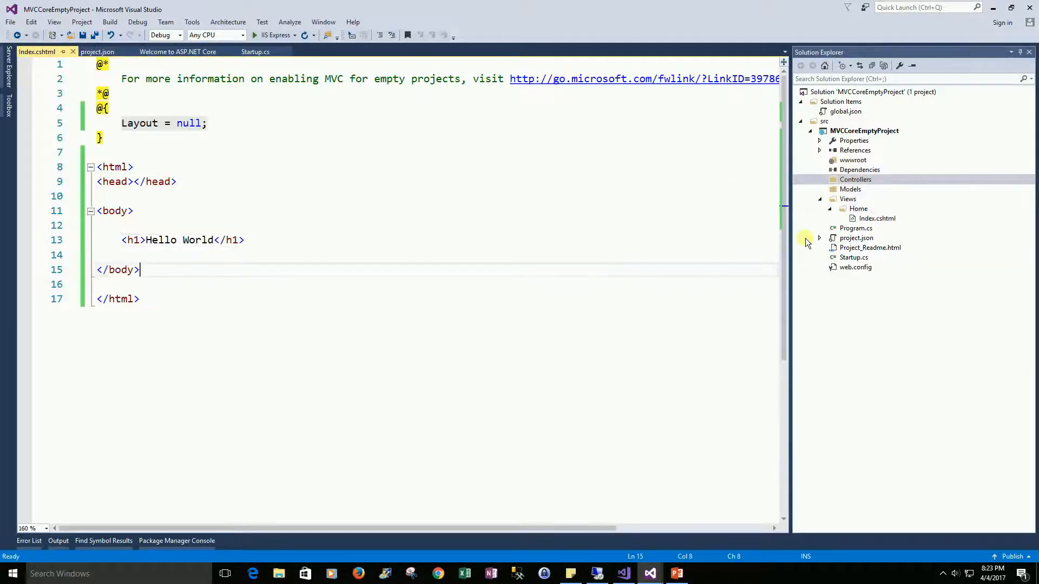
# - Add an MVC Controller Class named HomeController.cs to the Controllers folder
pyautogui.rightClick(855, 179)
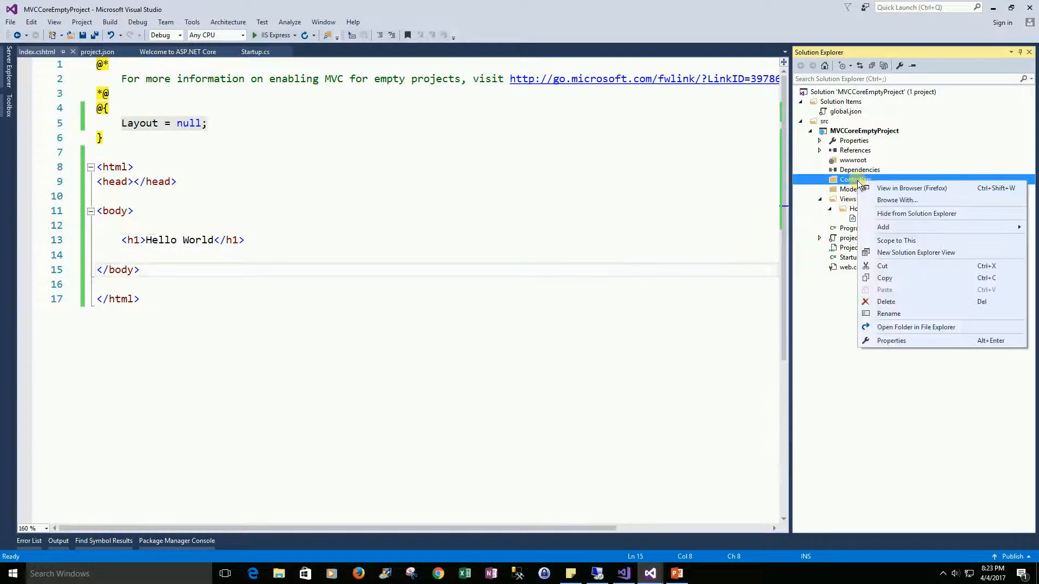
pyautogui.moveTo(883, 227)
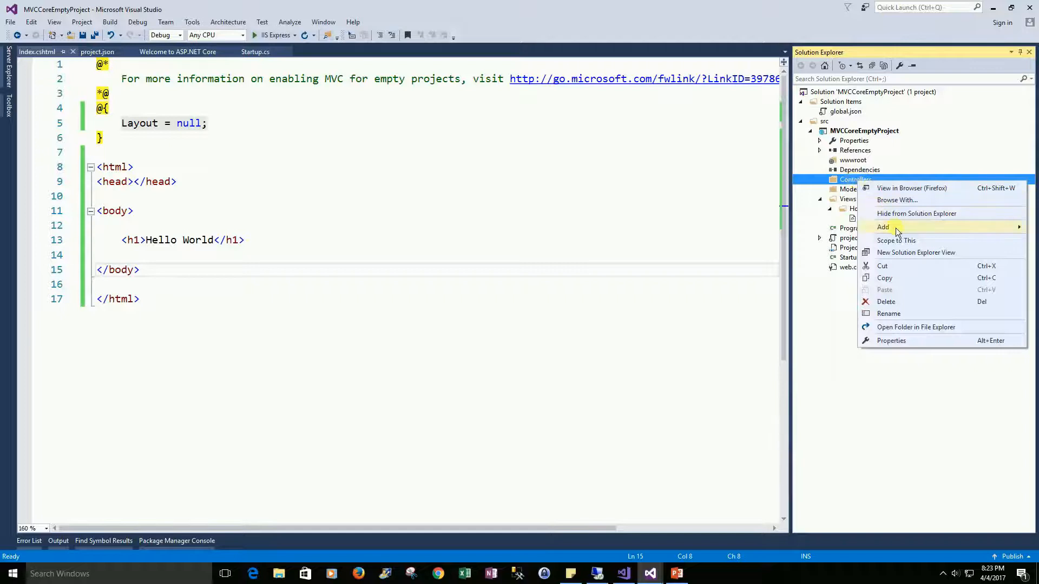
pyautogui.click(883, 226)
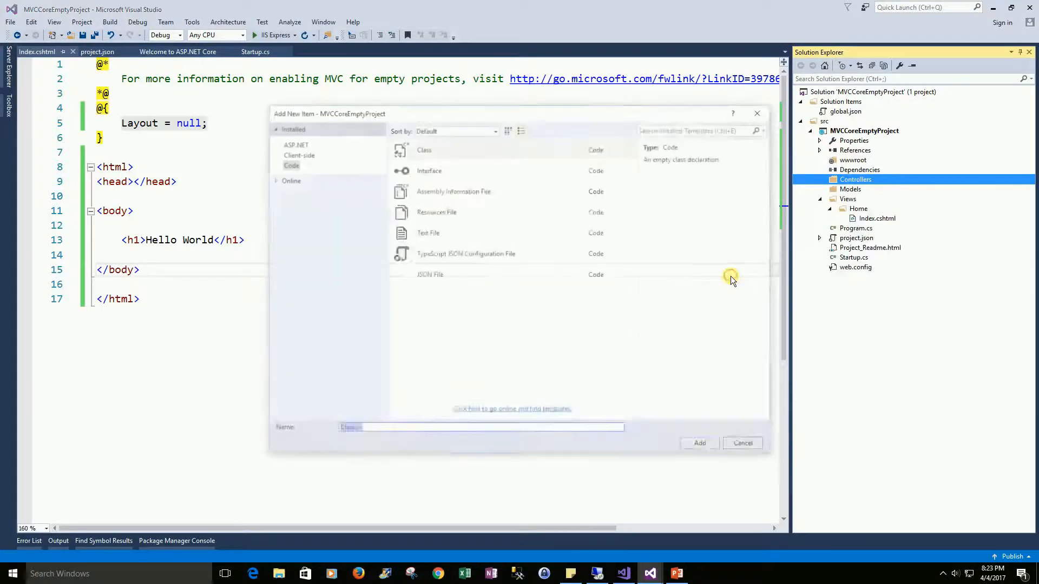
pyautogui.click(296, 144)
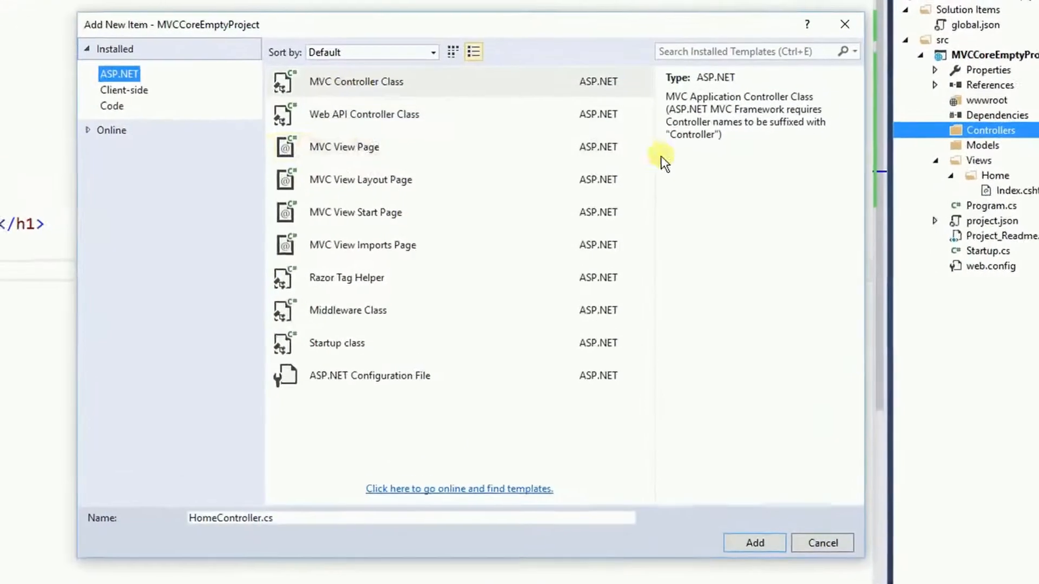
pyautogui.click(358, 80)
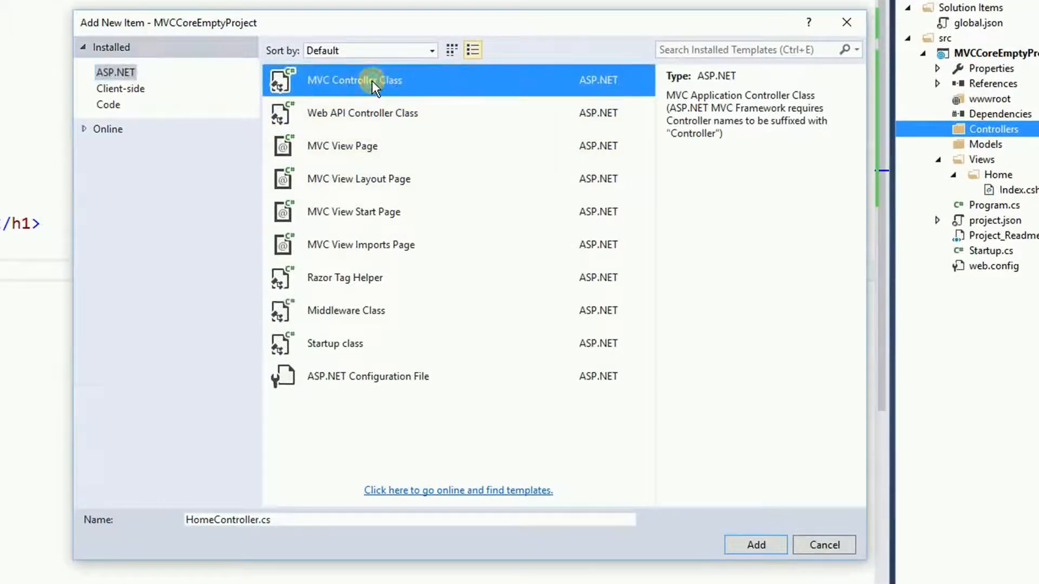
pyautogui.moveTo(291, 490)
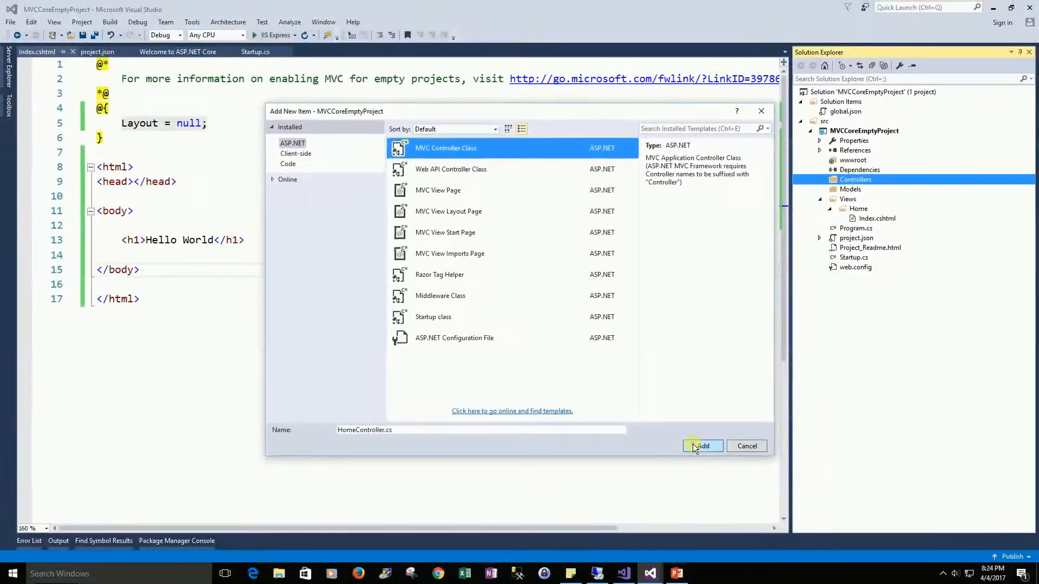
pyautogui.click(703, 446)
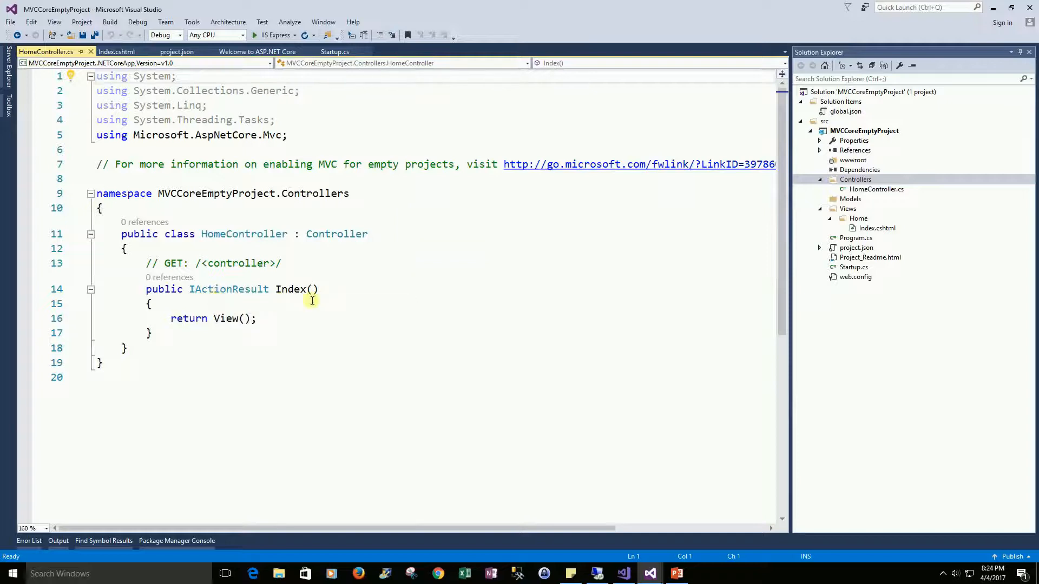
pyautogui.moveTo(290, 290)
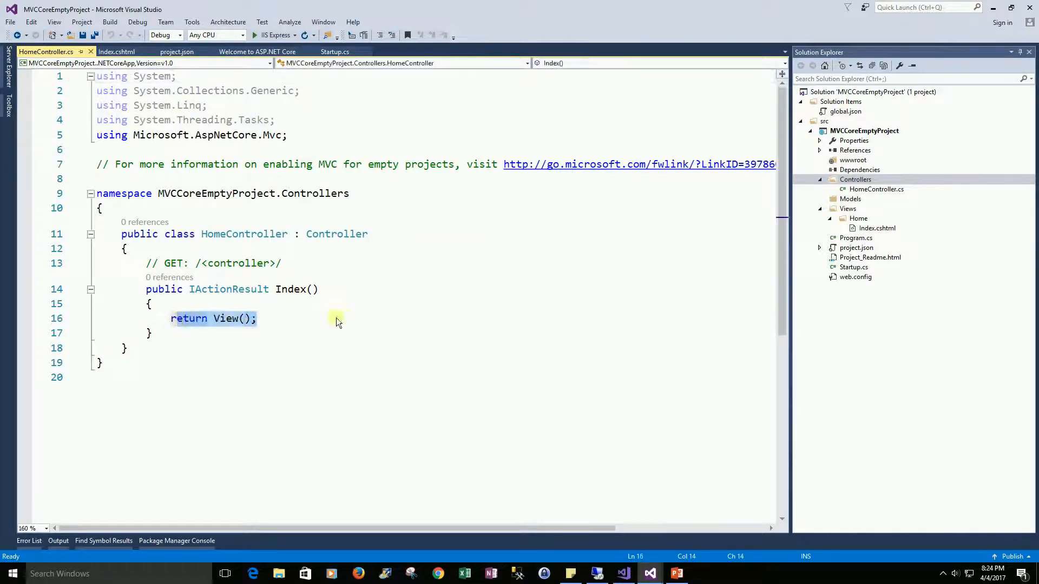
# - Review and save HomeController.cs whose Index action returns the view, then bring up the Debug menu
pyautogui.doubleClick(290, 290)
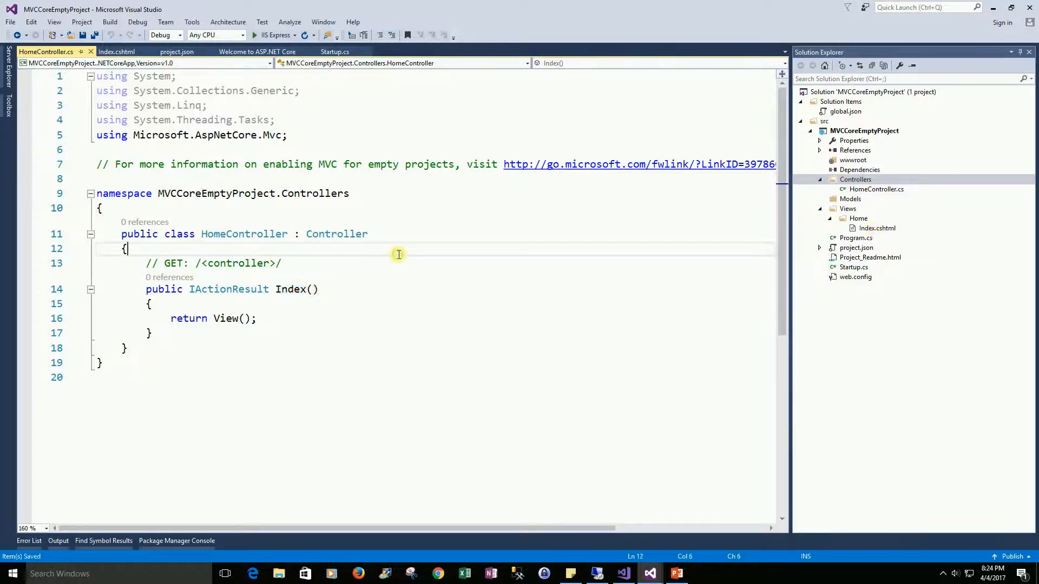
pyautogui.click(137, 21)
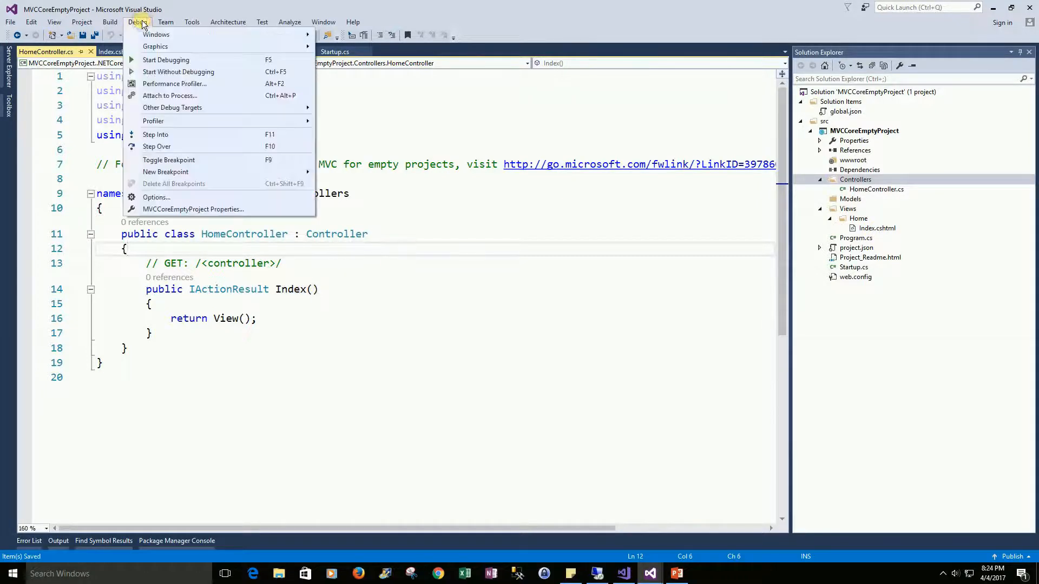
pyautogui.moveTo(178, 71)
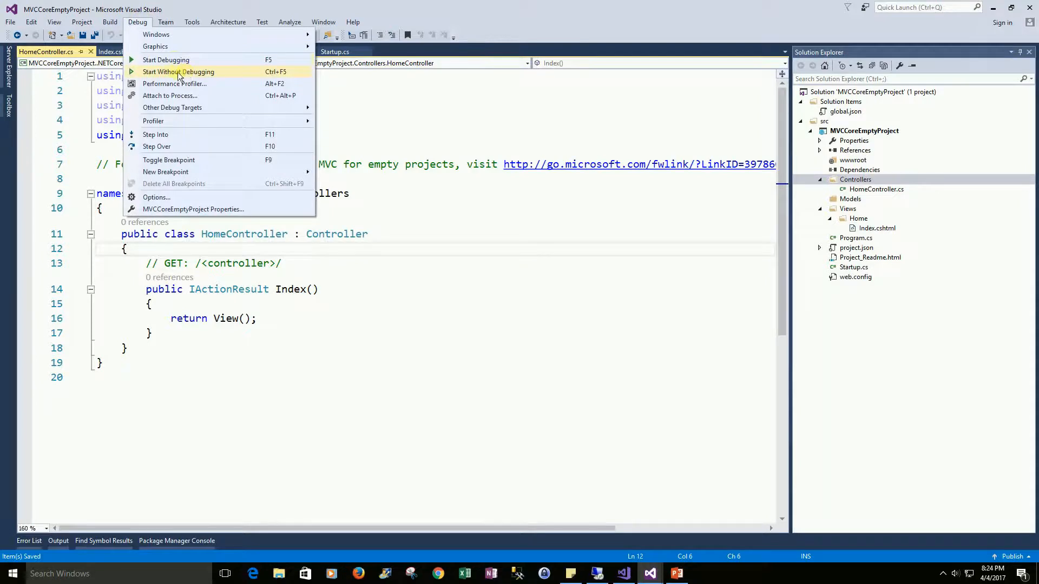
# - Start the site without debugging, view the Hello World page at localhost, and close the browser
pyautogui.click(178, 71)
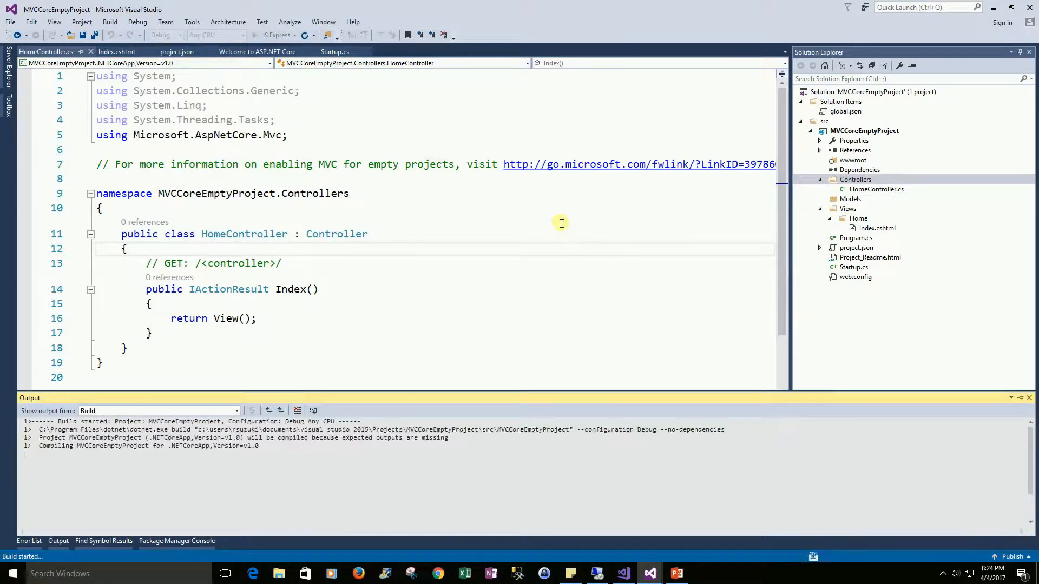
pyautogui.click(258, 35)
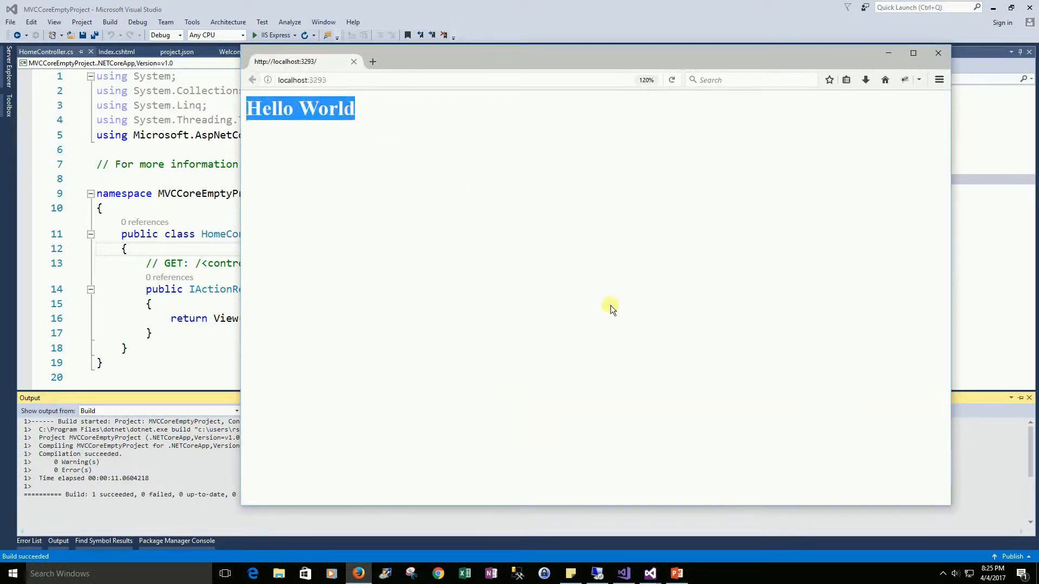
pyautogui.click(937, 52)
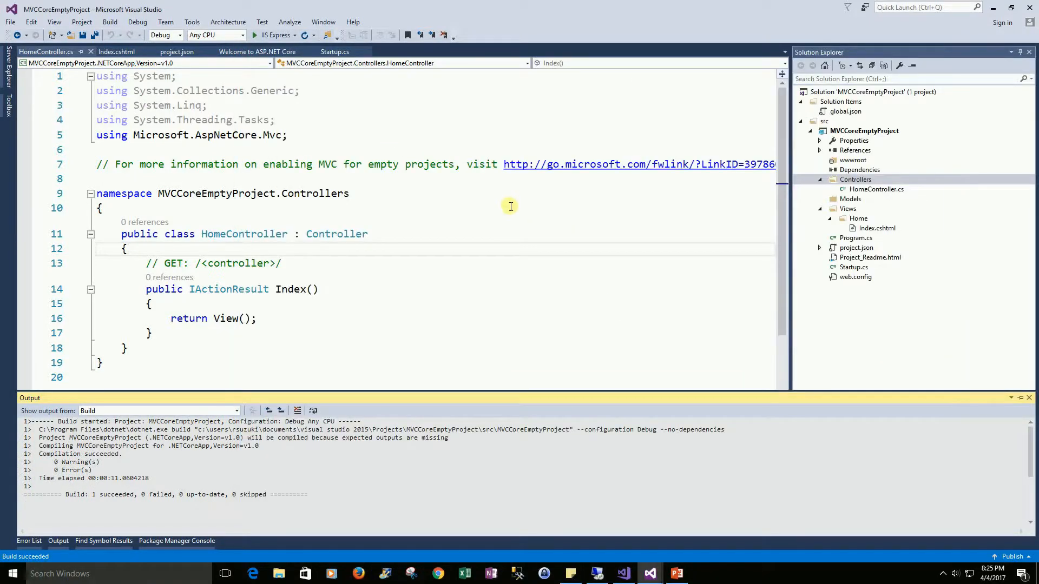